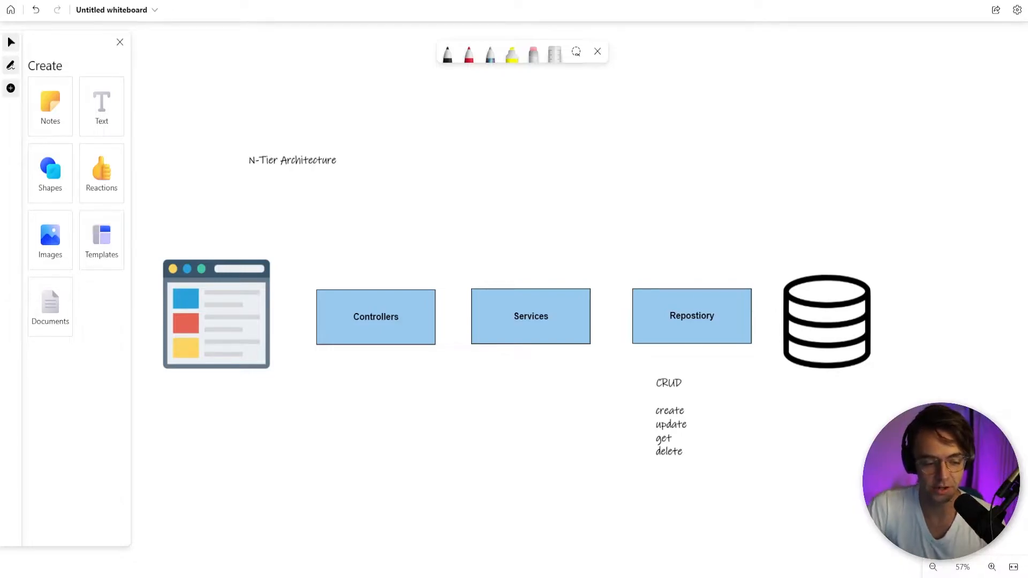
pyautogui.moveTo(468, 54)
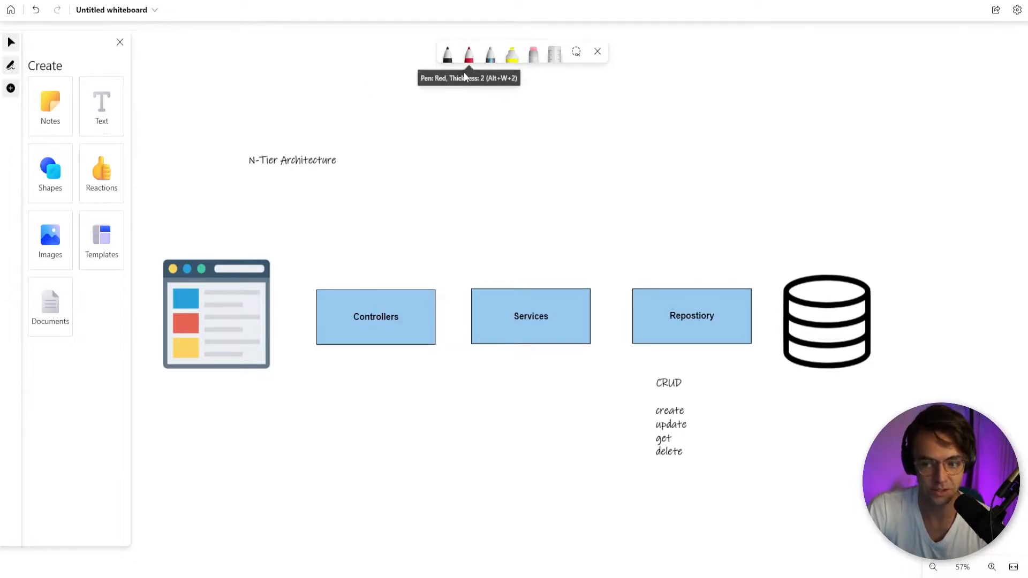
pyautogui.moveTo(447, 54)
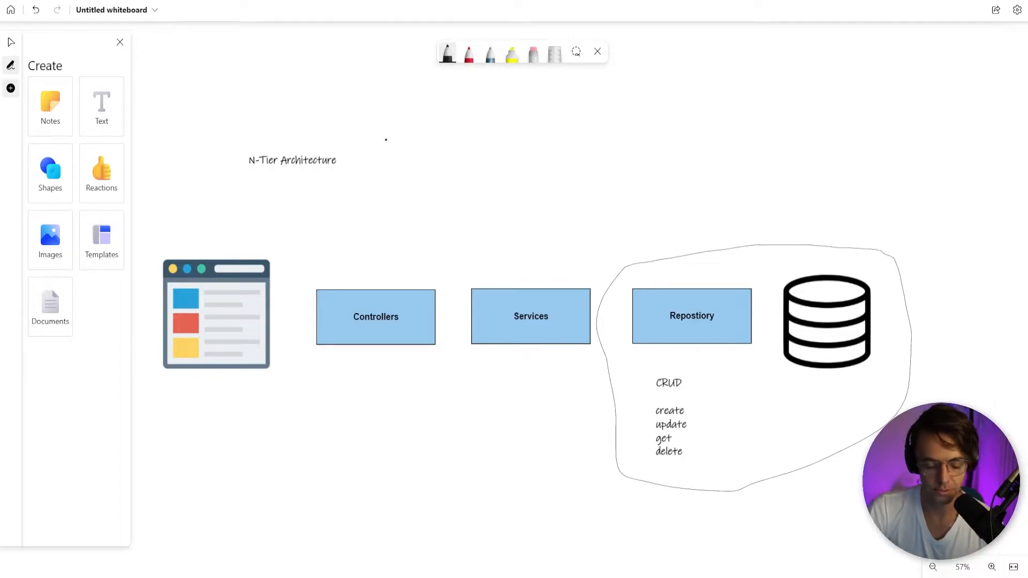
pyautogui.moveTo(576, 277)
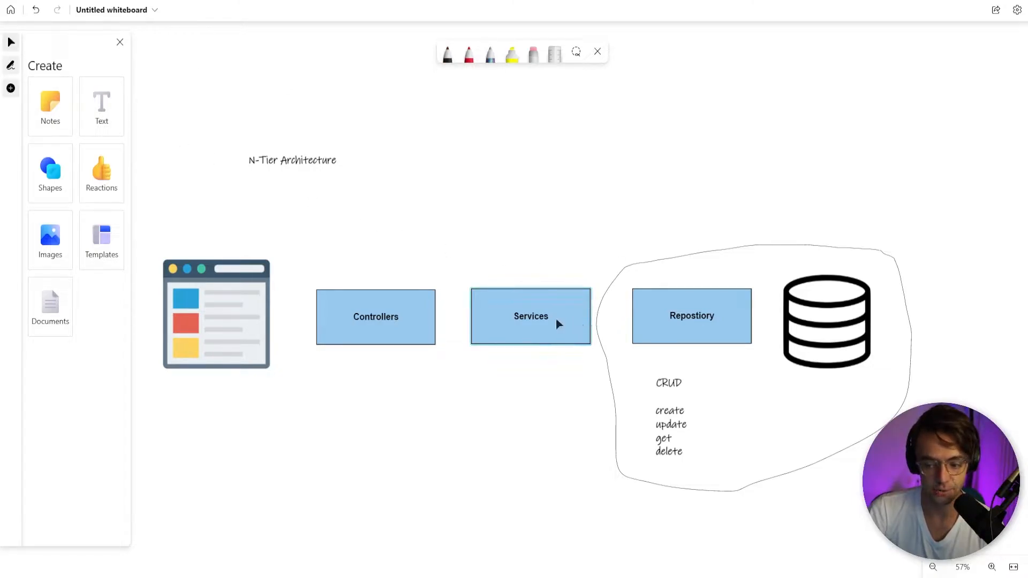
# Step: Pan the whiteboard to the ClubRepository JpaRepository<Club, Long> notes with findByTitle()
pyautogui.click(216, 314)
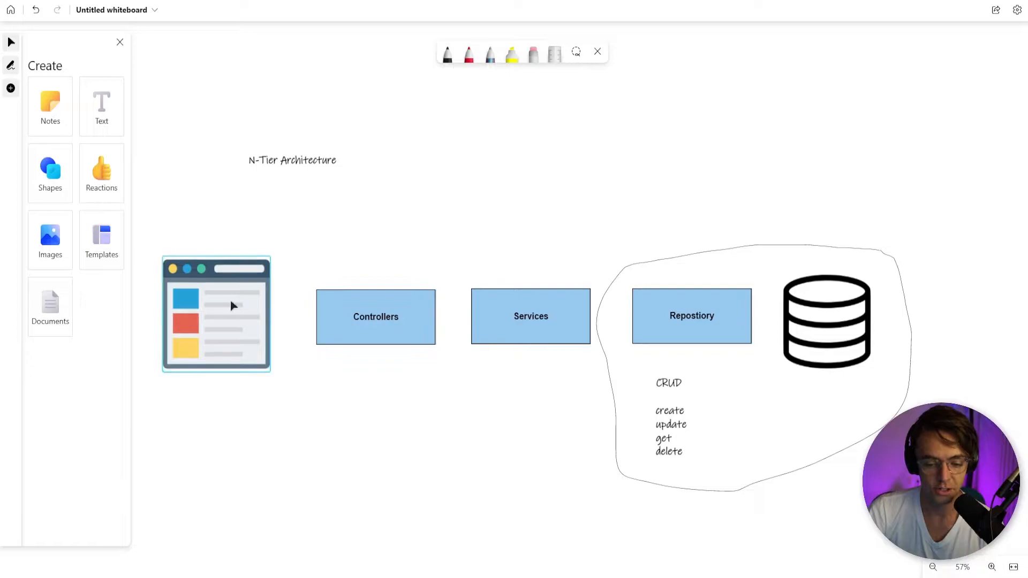
pyautogui.moveTo(448, 53)
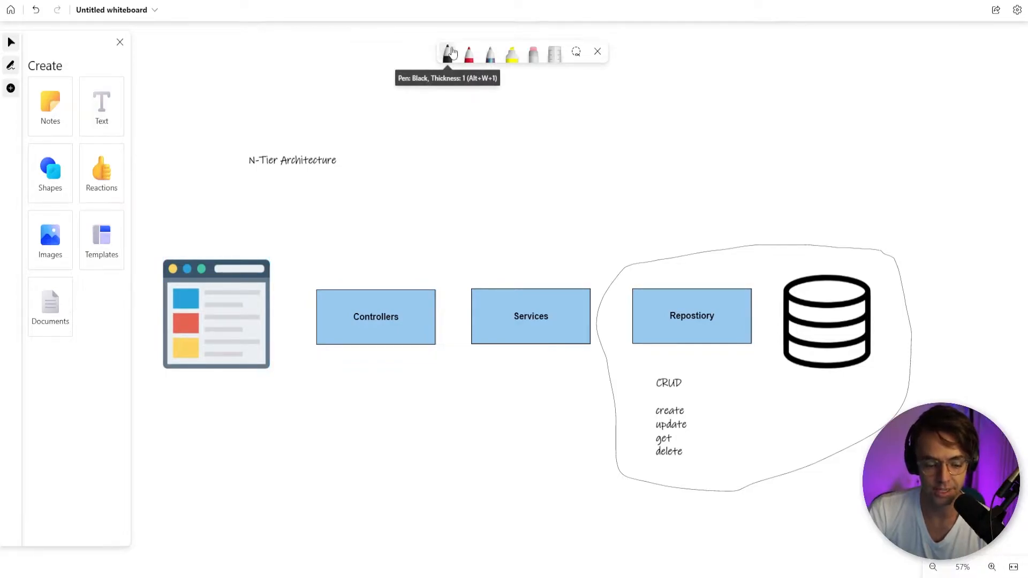
pyautogui.moveTo(258, 389)
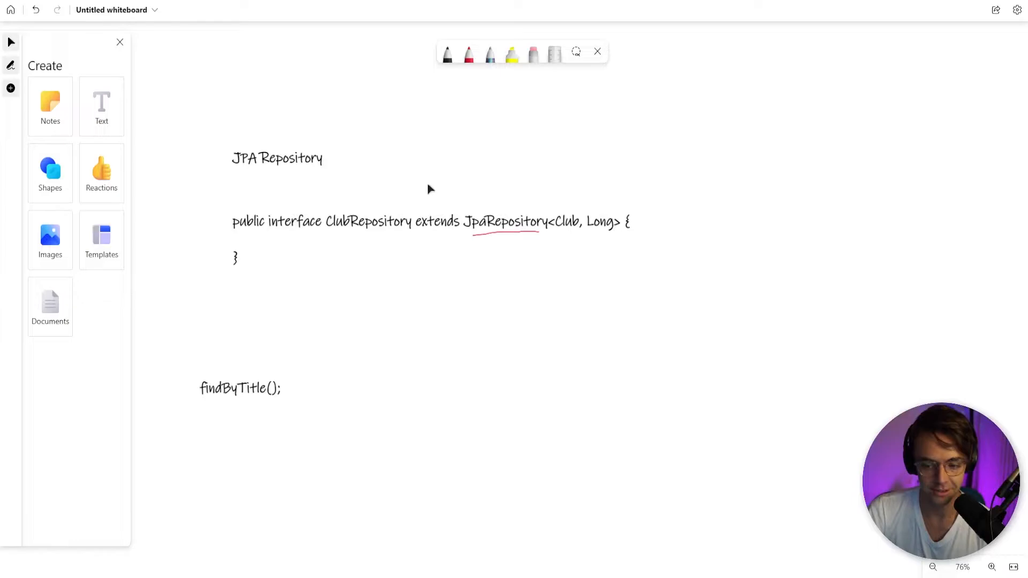
pyautogui.moveTo(549, 117)
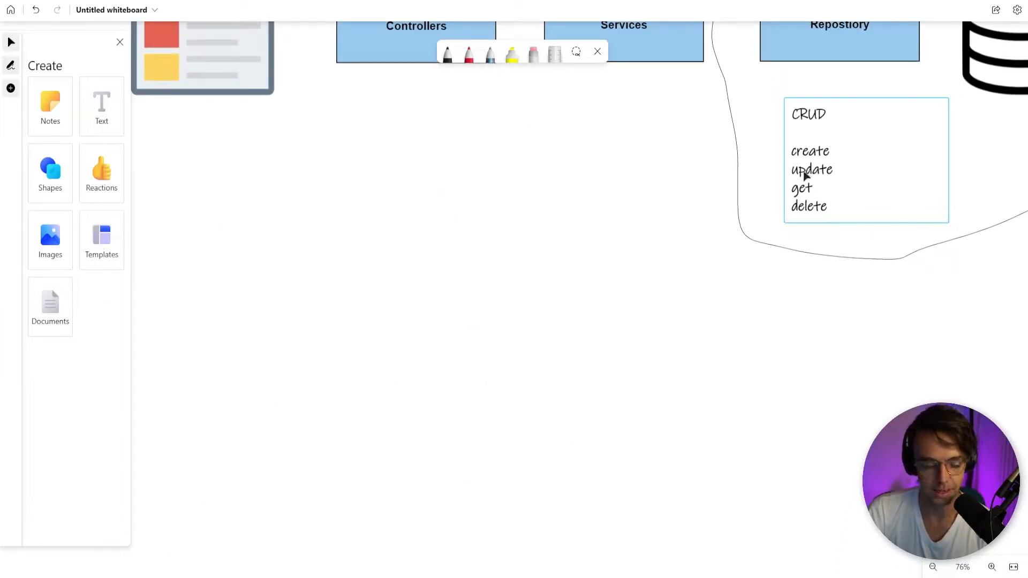
pyautogui.click(341, 315)
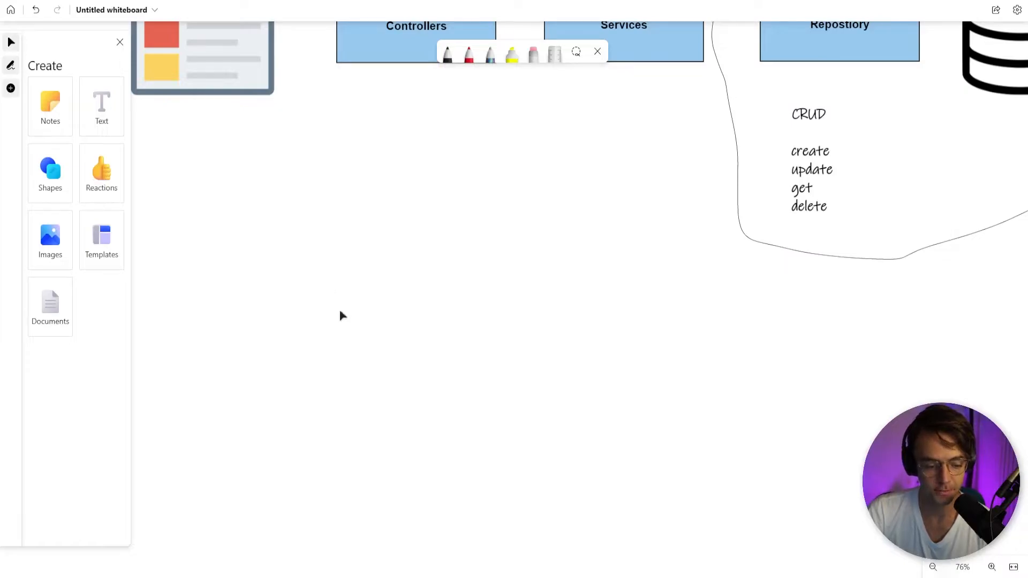
pyautogui.scroll(-3)
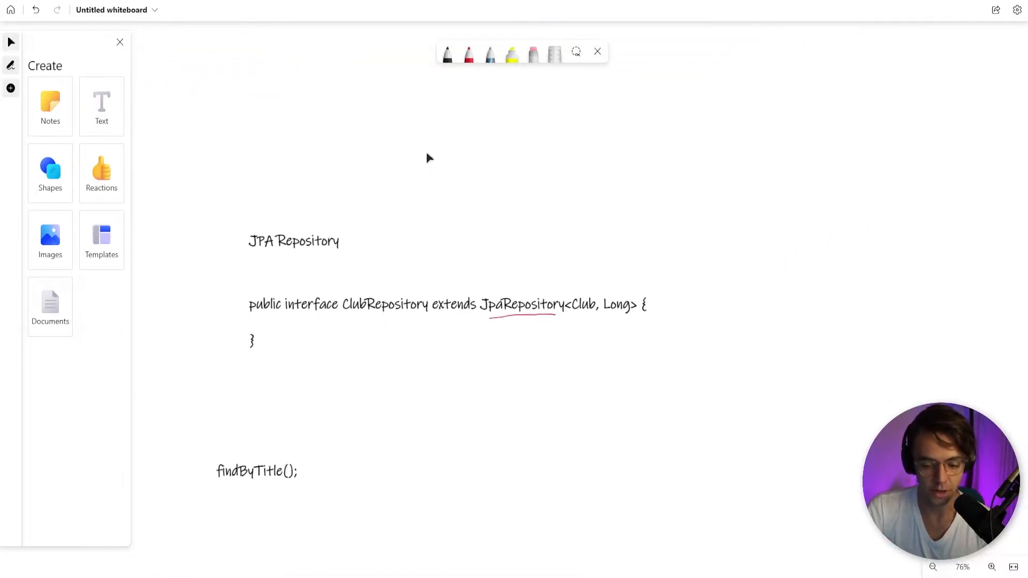
# Step: Change the whiteboard method note from findByTitle() to findByContent()
pyautogui.click(256, 471)
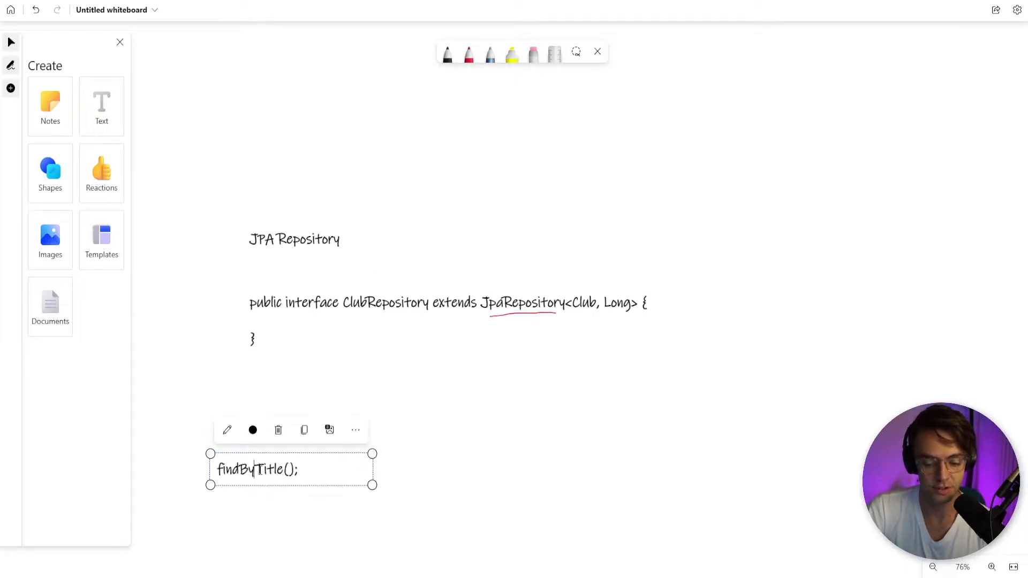
pyautogui.scroll(-3)
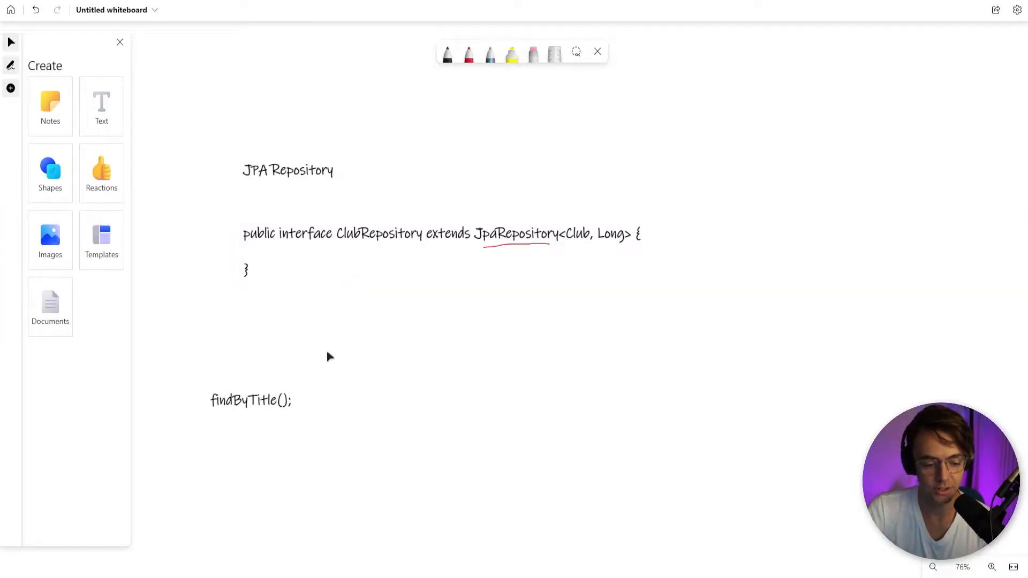
pyautogui.click(252, 400)
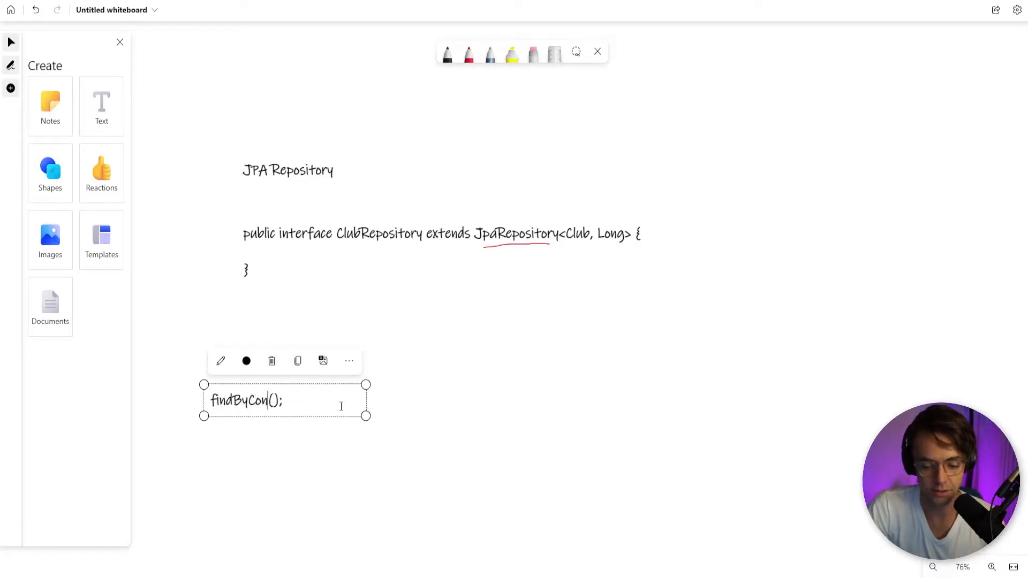
pyautogui.write('tent')
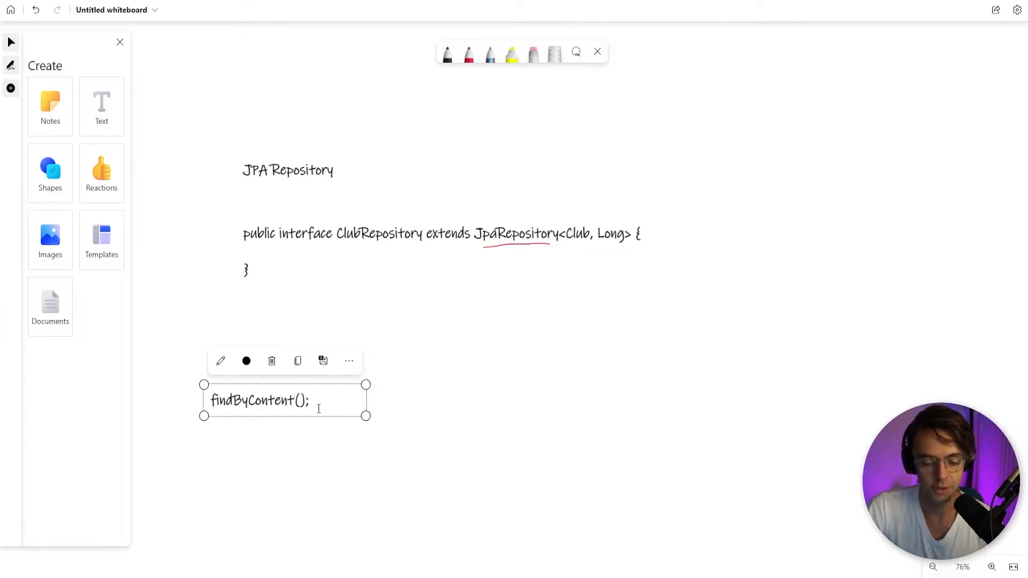
pyautogui.doubleClick(270, 400)
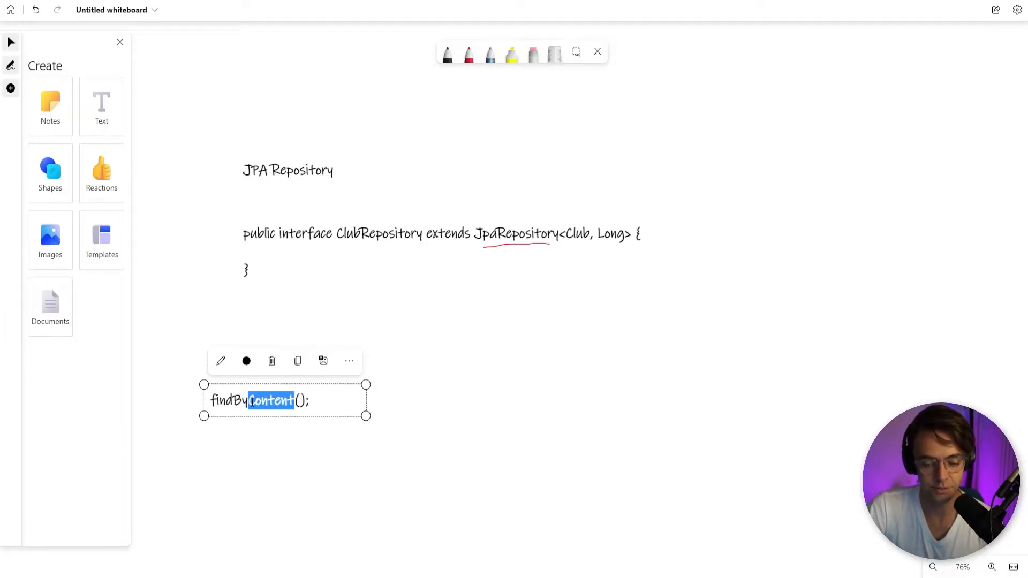
pyautogui.moveTo(423, 318)
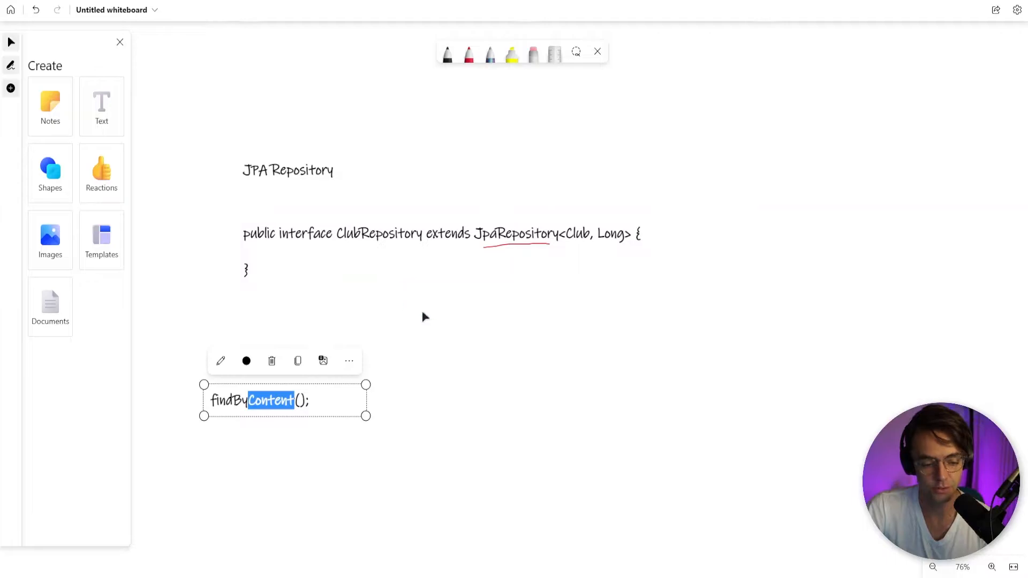
pyautogui.moveTo(431, 319)
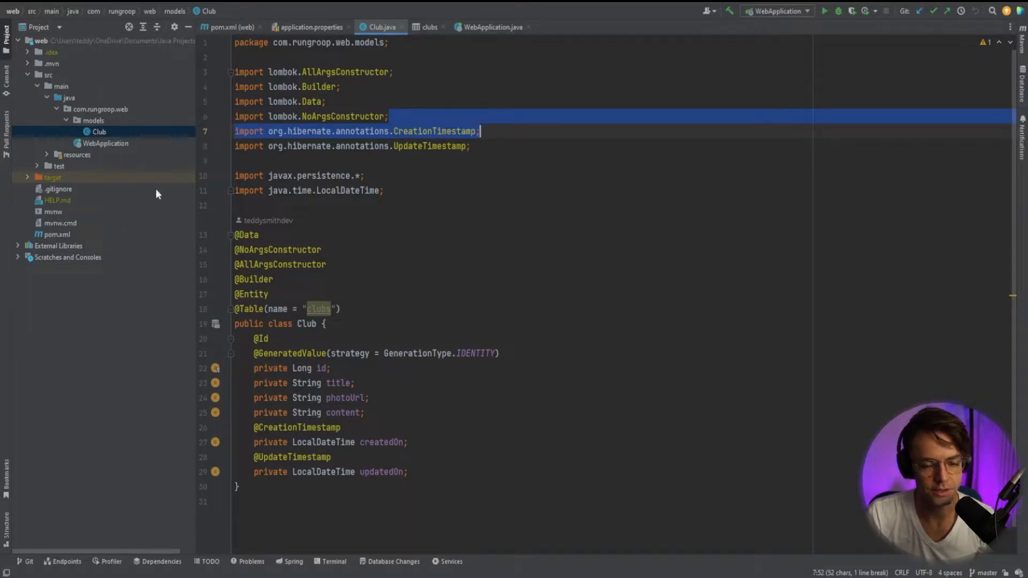
# Step: Create a repository package under com.rungroop.web and select it
pyautogui.rightClick(100, 108)
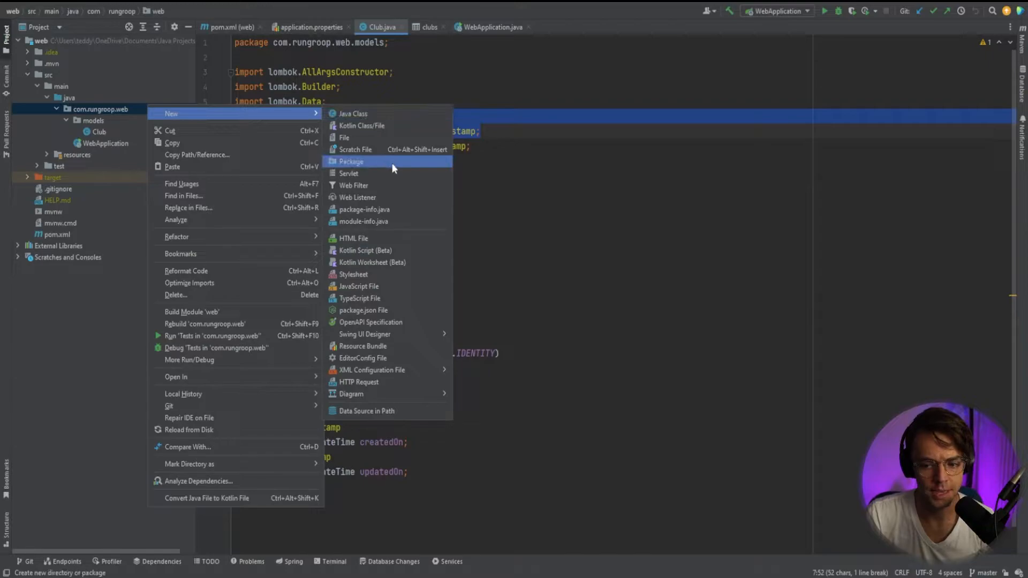
pyautogui.click(351, 161)
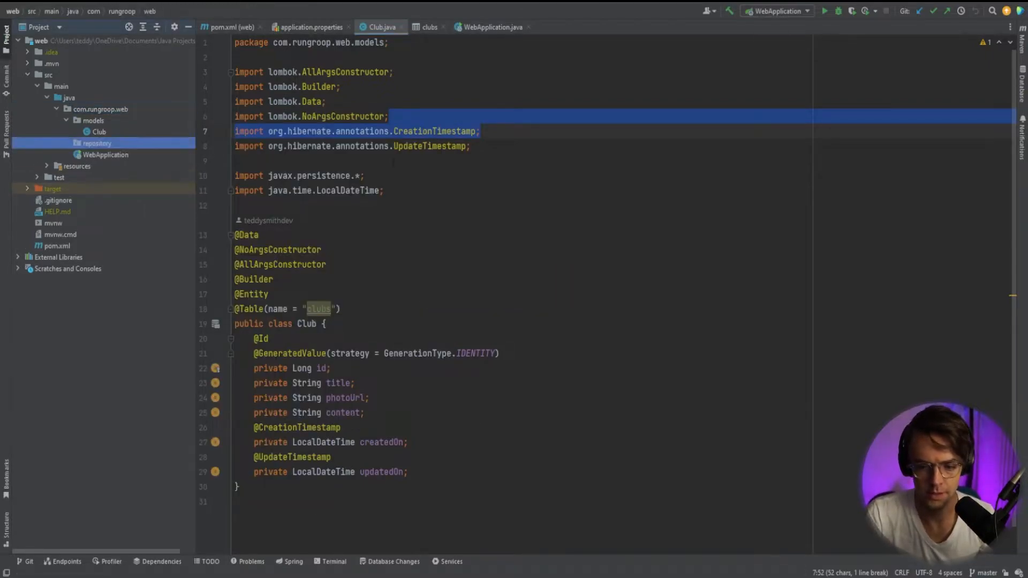
pyautogui.click(97, 143)
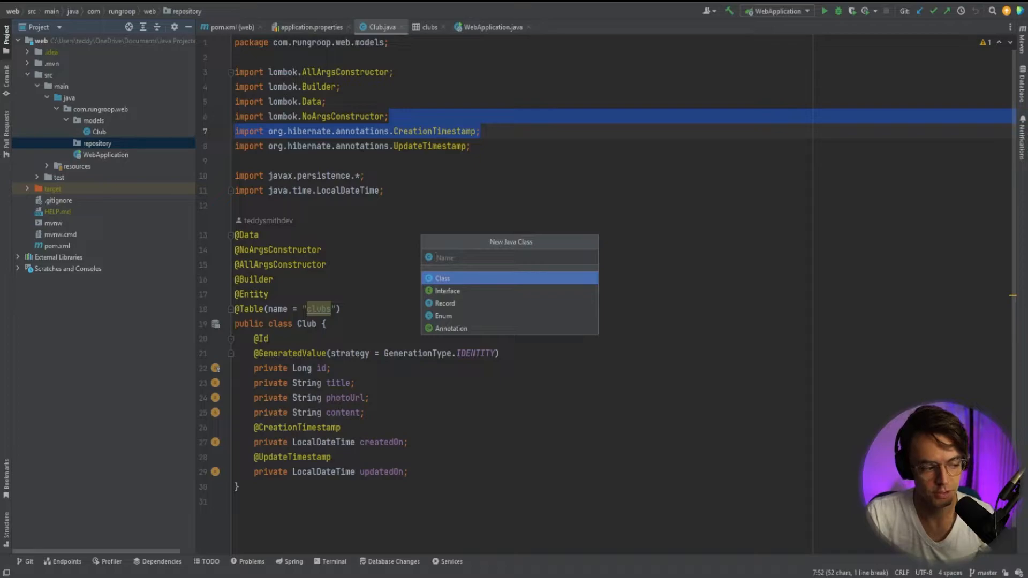
# Step: Create ClubRepository as a public interface in the repository package
pyautogui.write('ClubRepository')
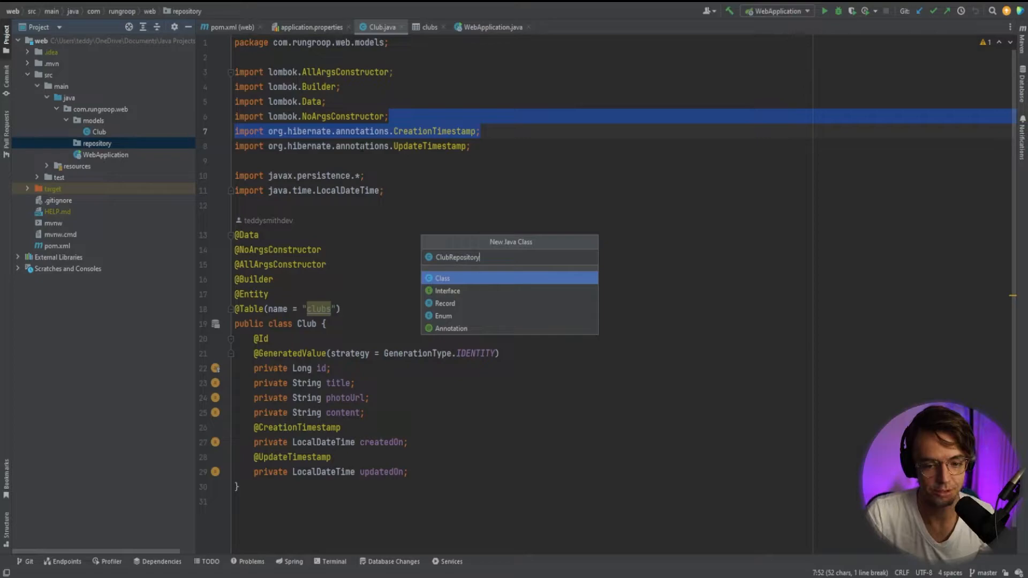
pyautogui.press('Escape')
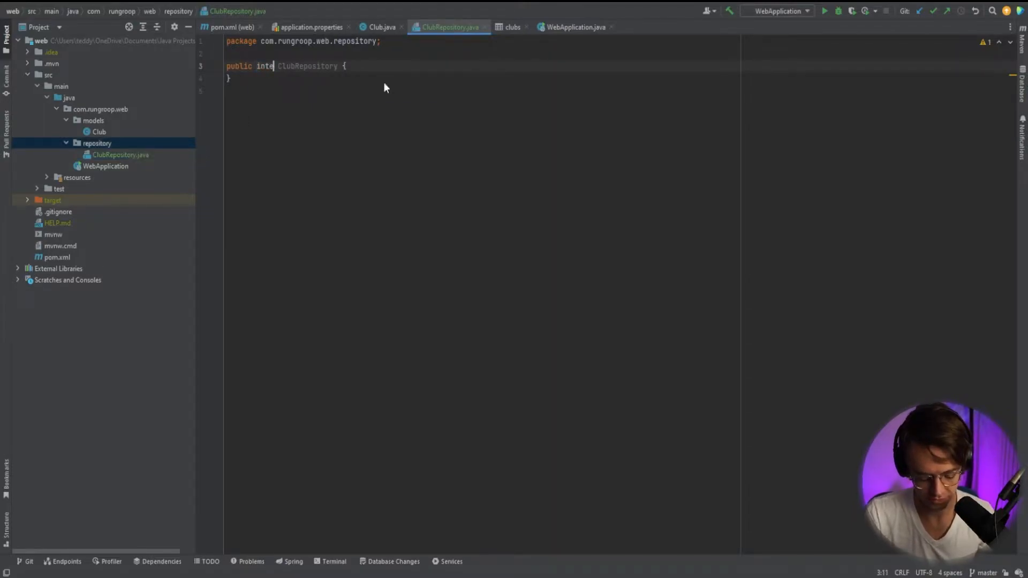
pyautogui.write('rface')
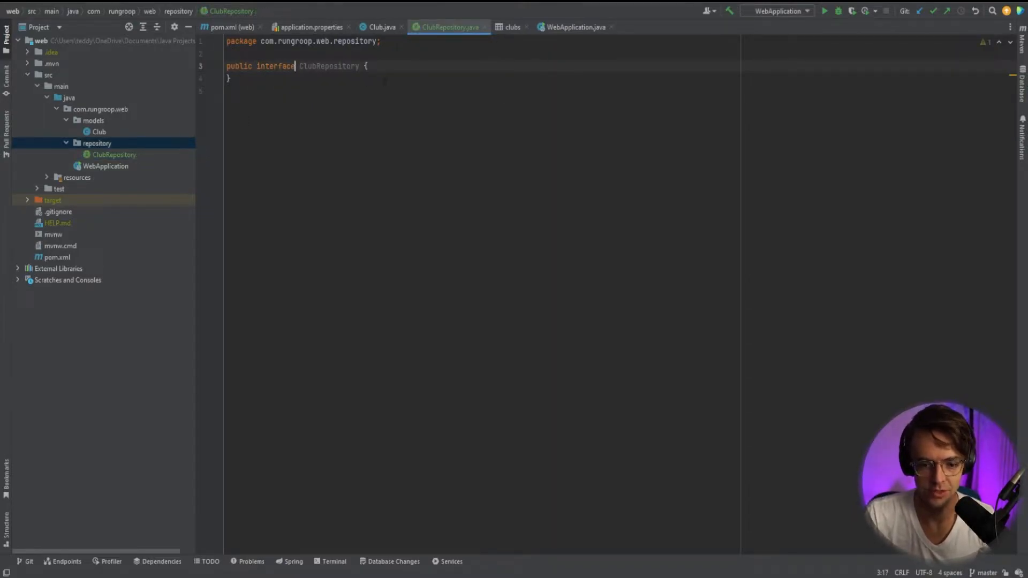
pyautogui.click(114, 154)
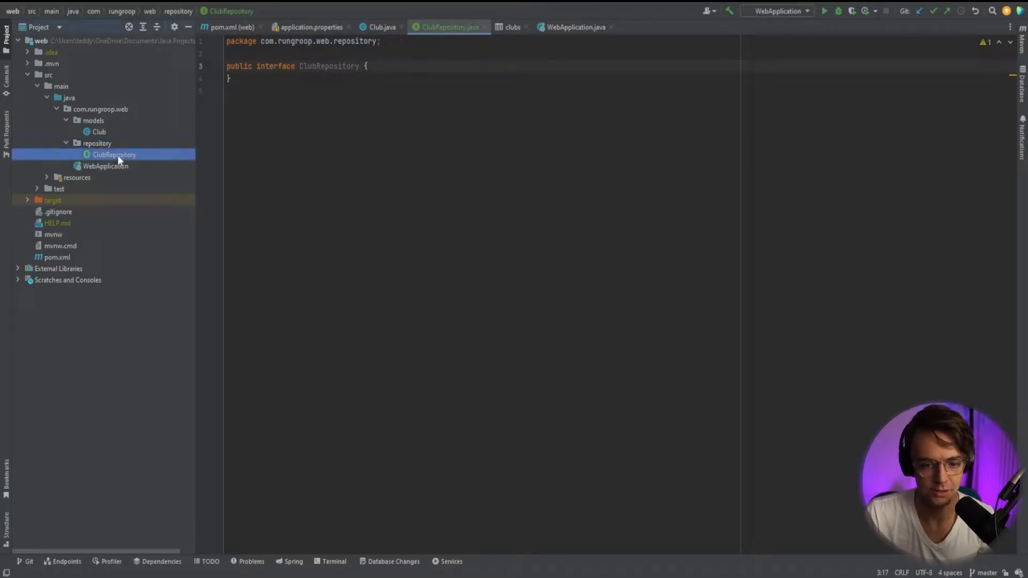
pyautogui.moveTo(88, 160)
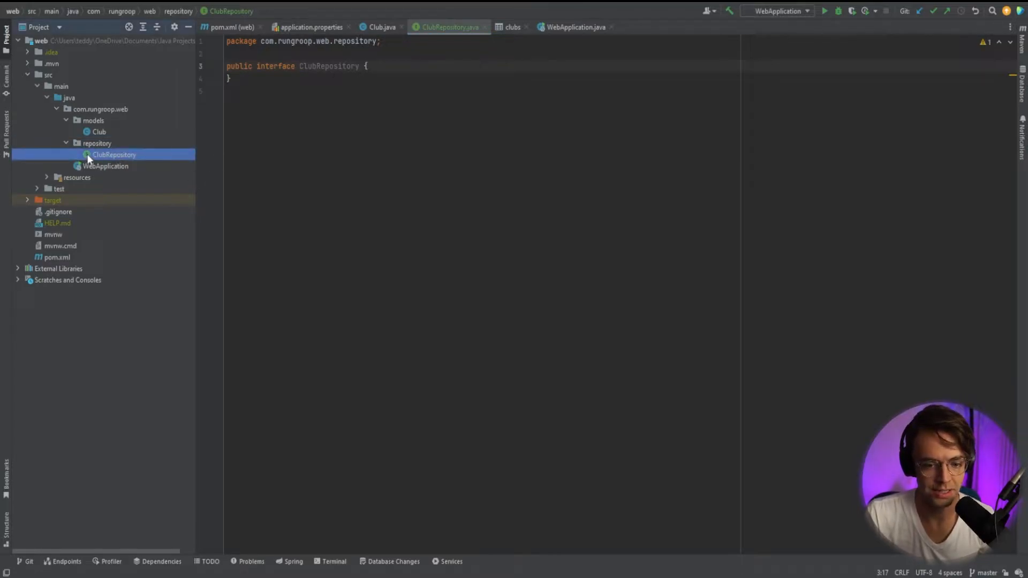
pyautogui.click(341, 65)
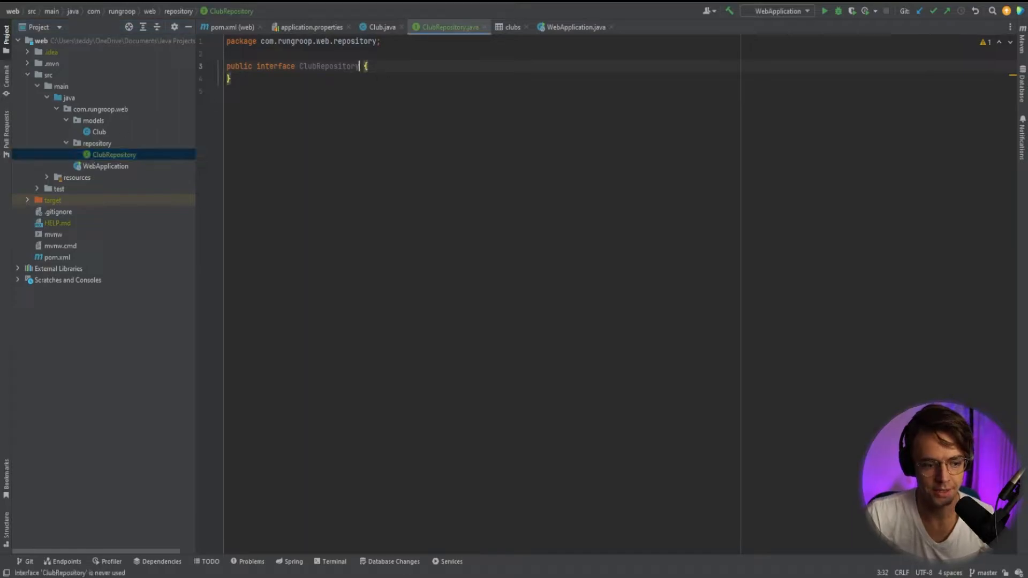
# Step: Make ClubRepository extend JpaRepository<Club, Long> with imports, briefly checking Club.java
pyautogui.write('extends')
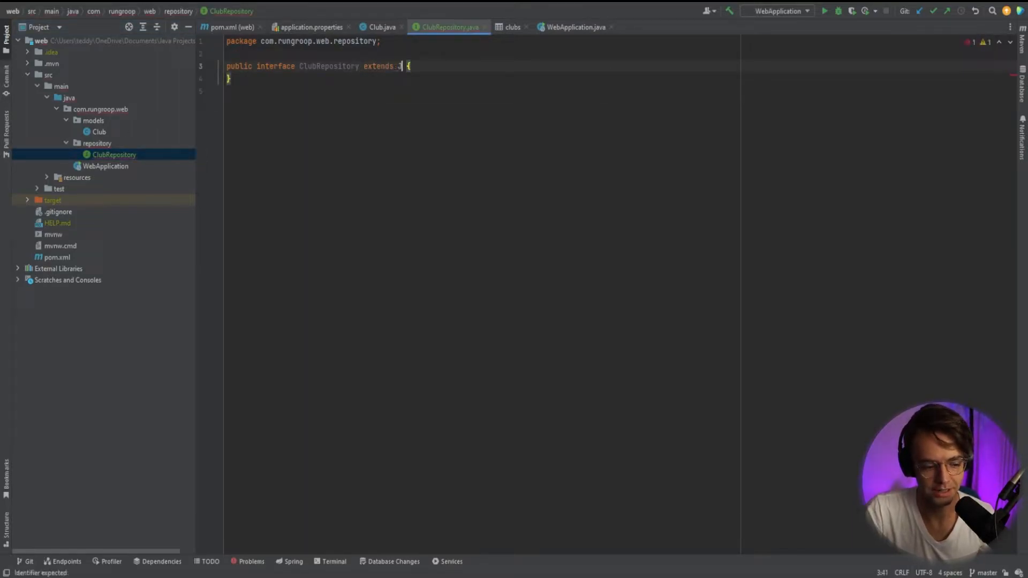
pyautogui.write('JpaRepository')
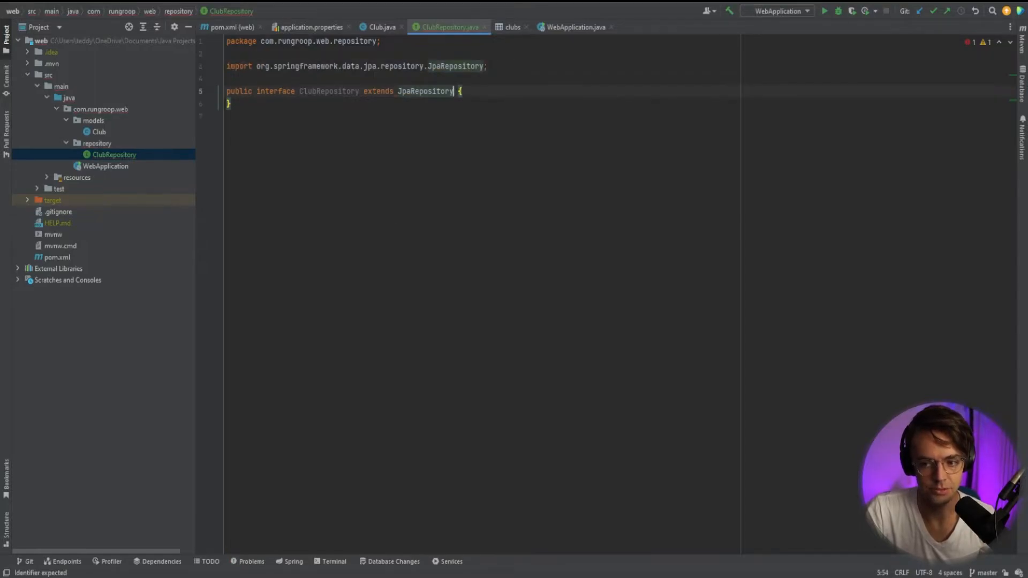
pyautogui.write('<Club>')
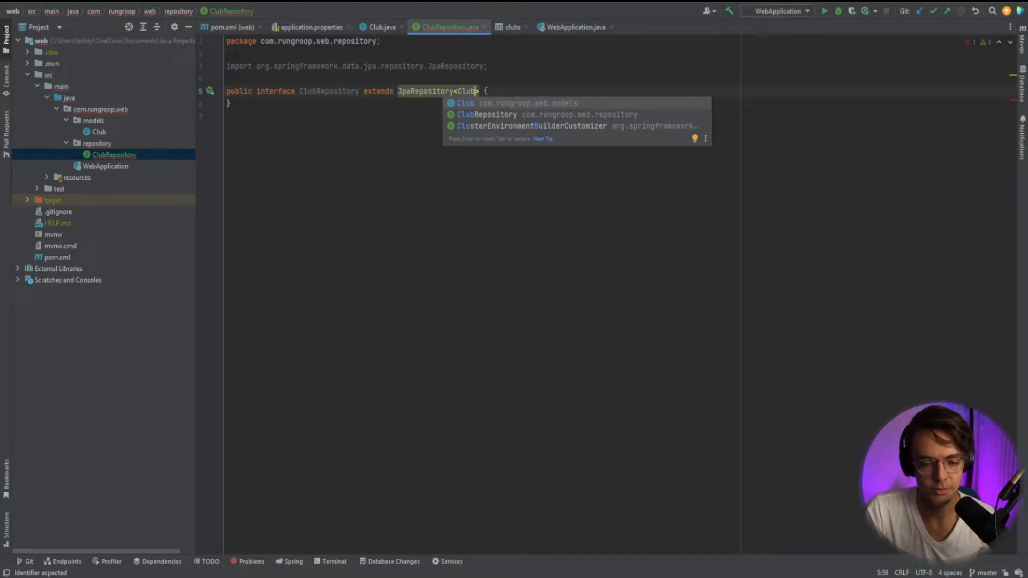
pyautogui.write(', Long')
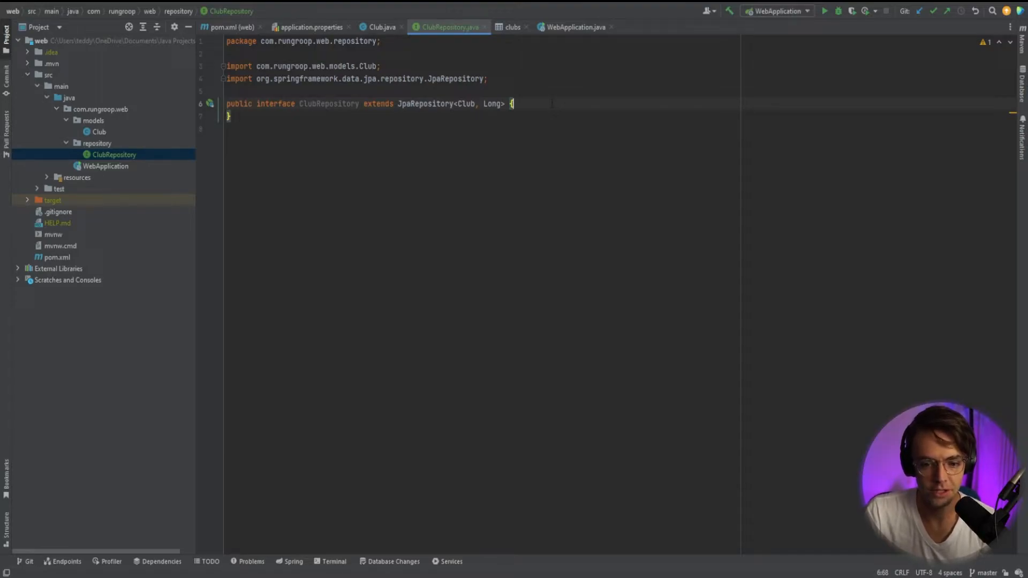
pyautogui.click(381, 27)
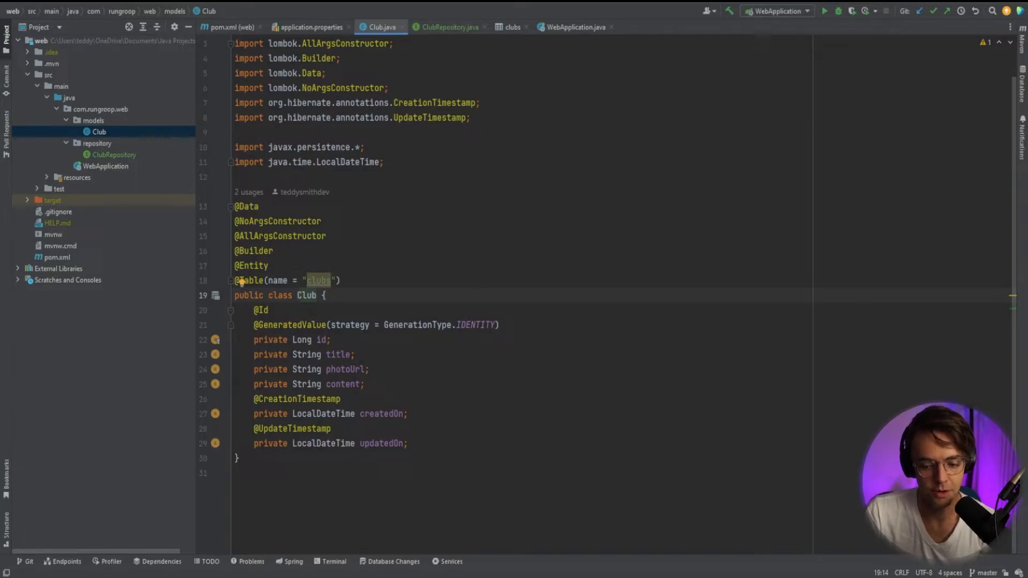
pyautogui.click(449, 27)
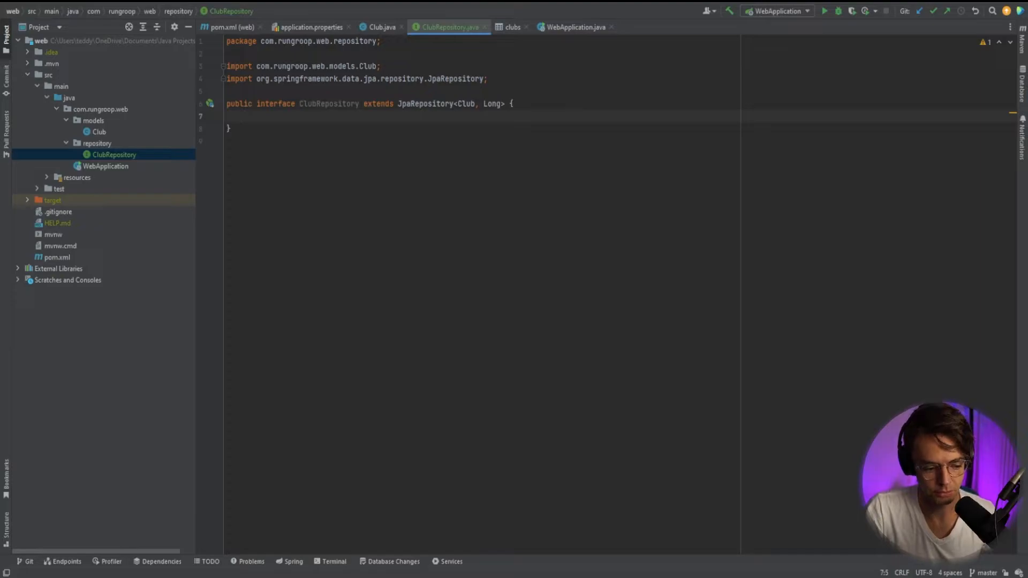
# Step: Declare an Optional<Club> findByTitle(String url) query method, comparing against Club's fields
pyautogui.write('Optional')
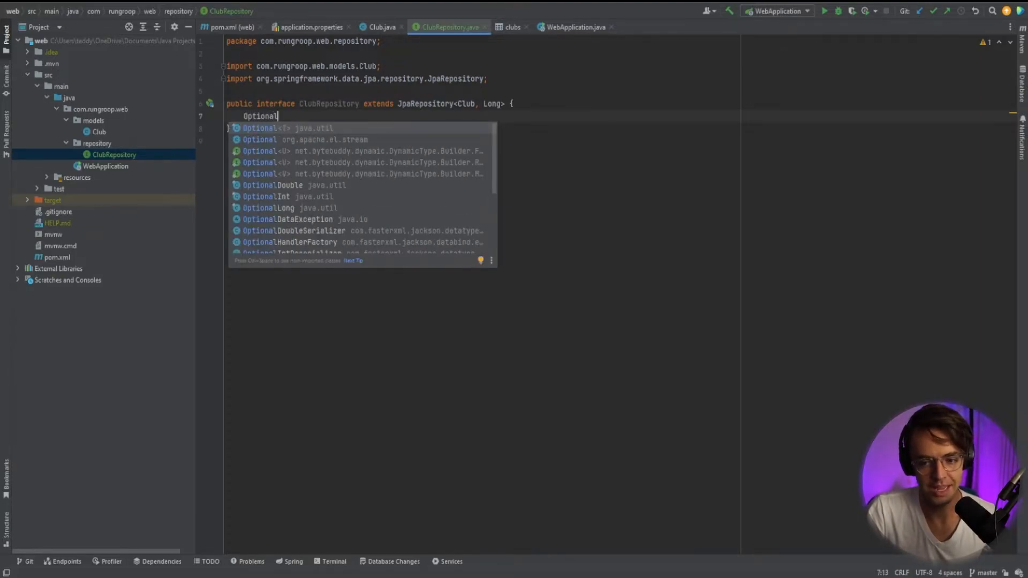
pyautogui.write('<Club>')
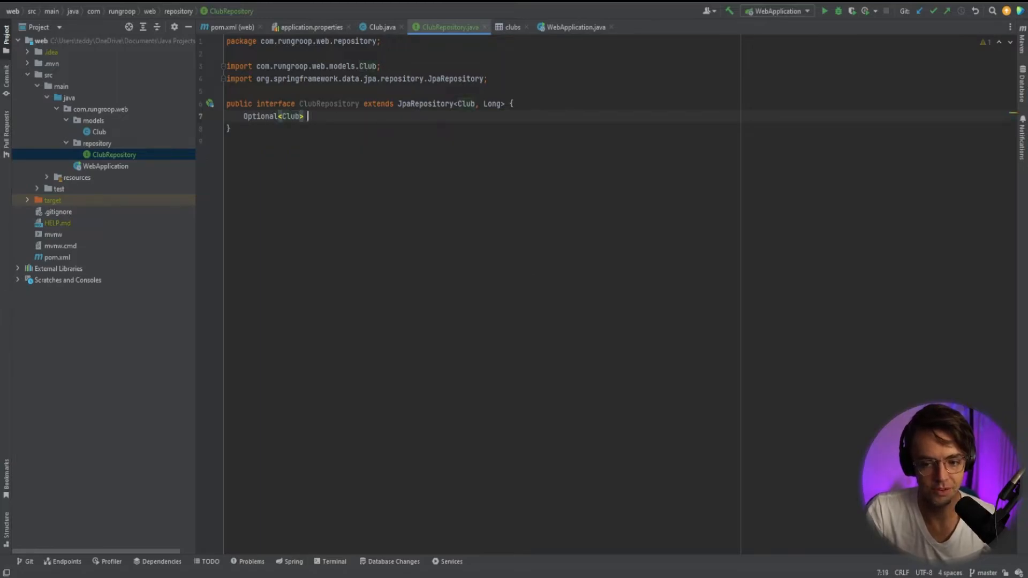
pyautogui.write('findByTitle(String url);')
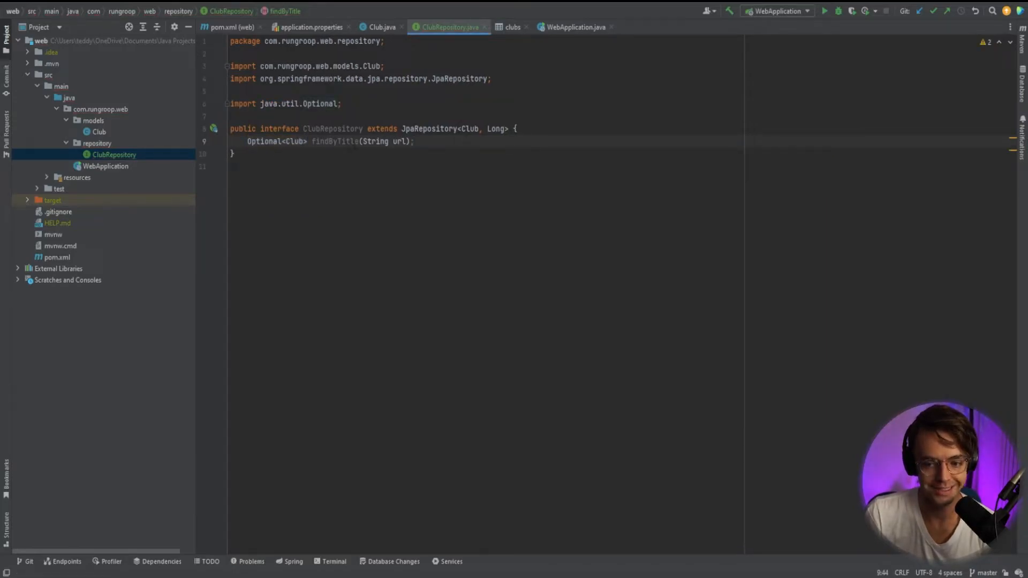
pyautogui.doubleClick(335, 141)
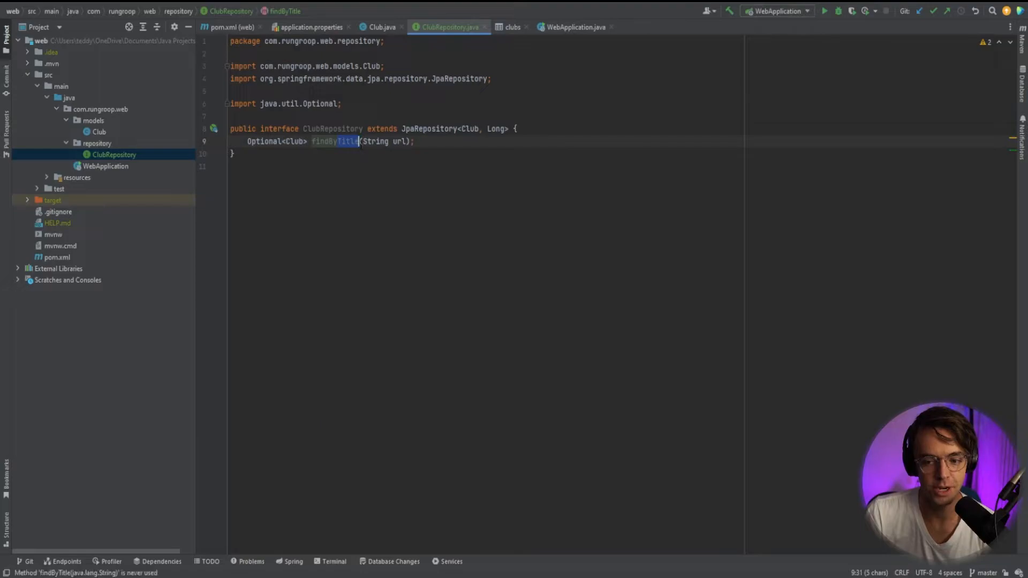
pyautogui.click(380, 26)
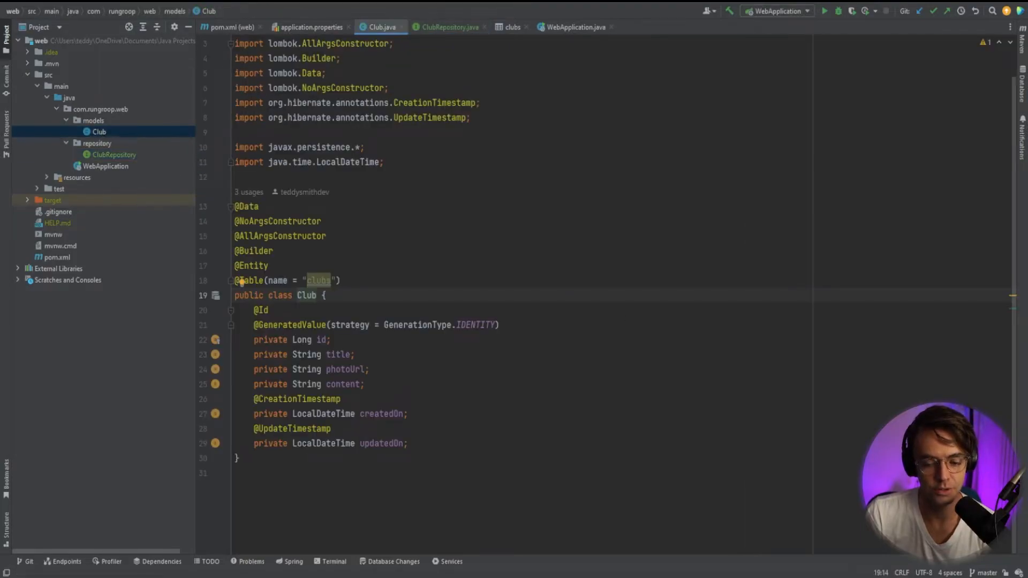
pyautogui.click(448, 27)
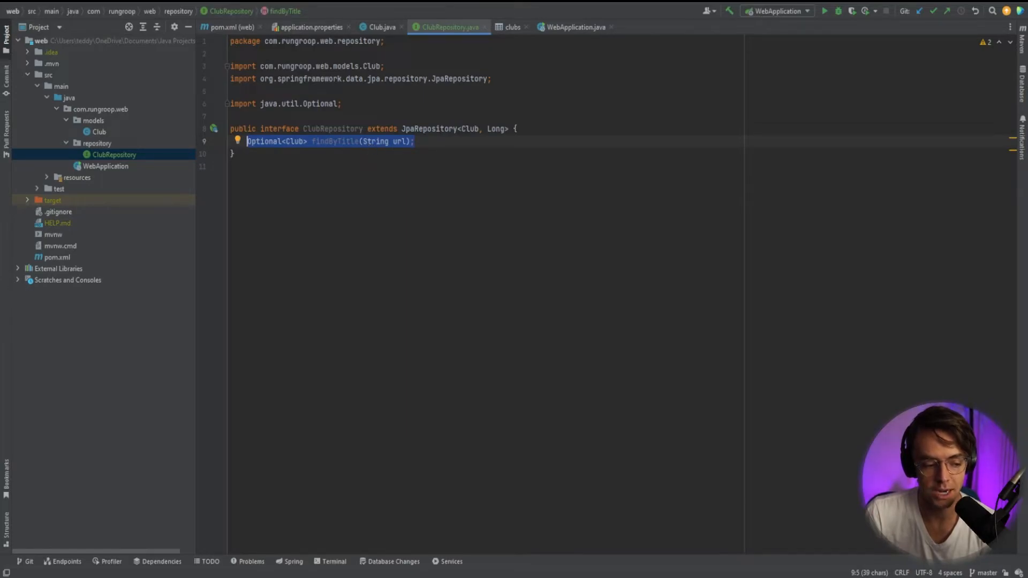
pyautogui.click(99, 131)
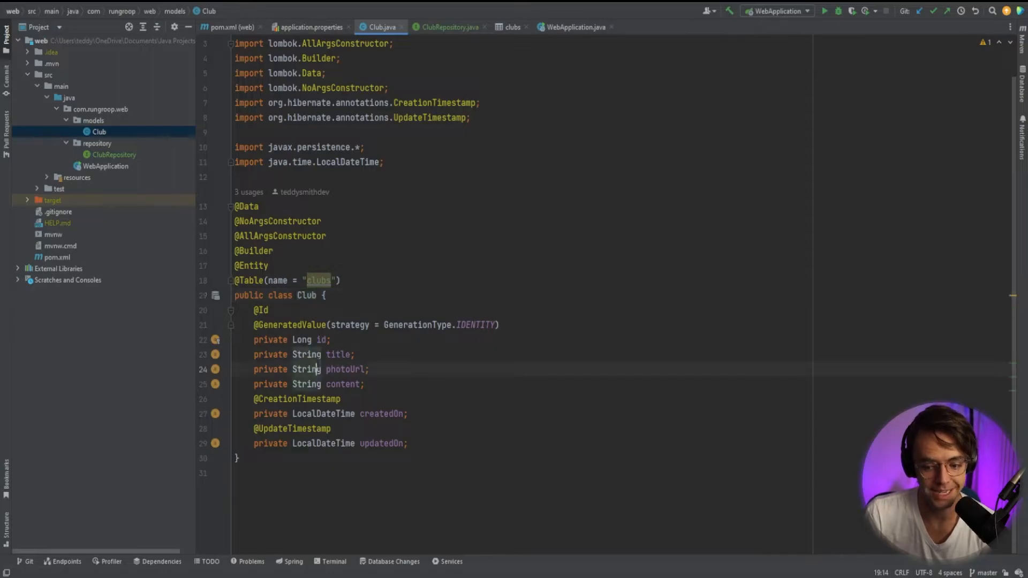
pyautogui.click(105, 166)
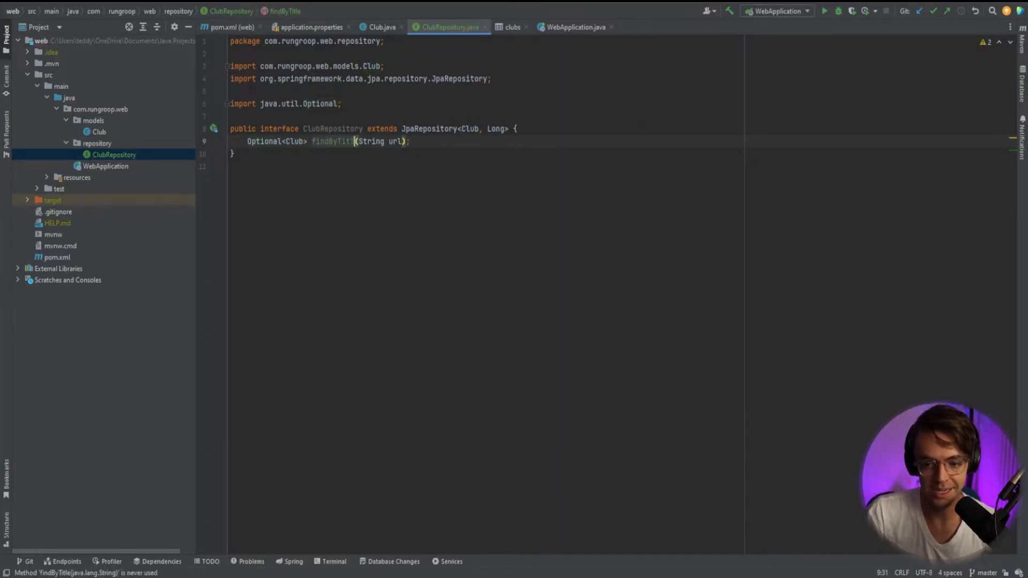
pyautogui.write('PhotoUr')
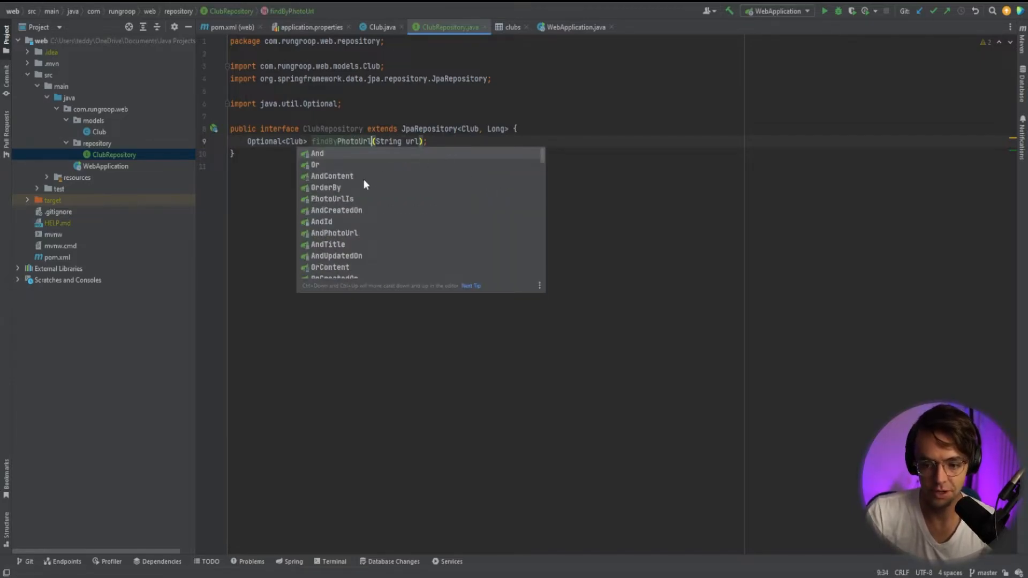
pyautogui.write('AndContent')
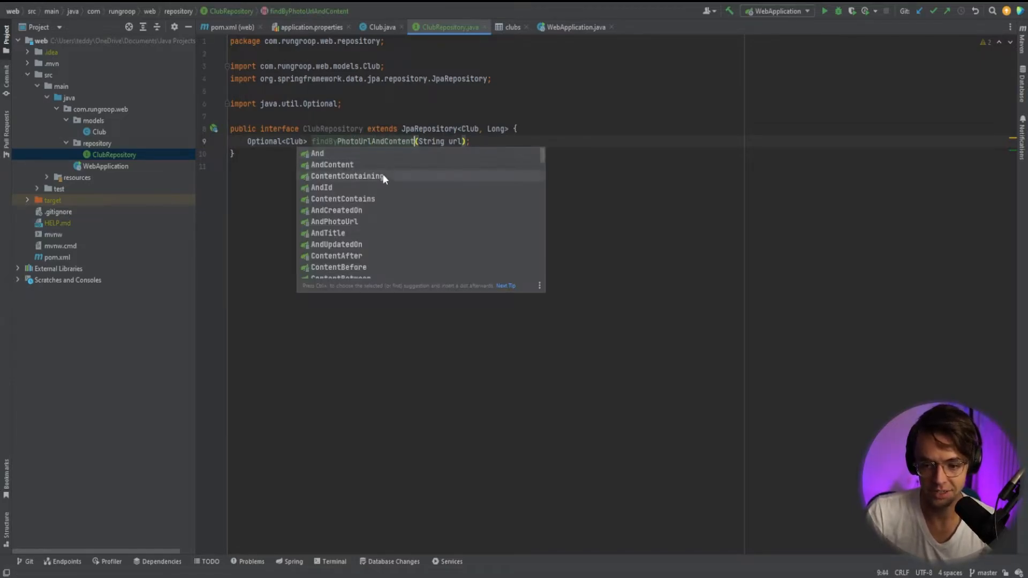
pyautogui.click(347, 176)
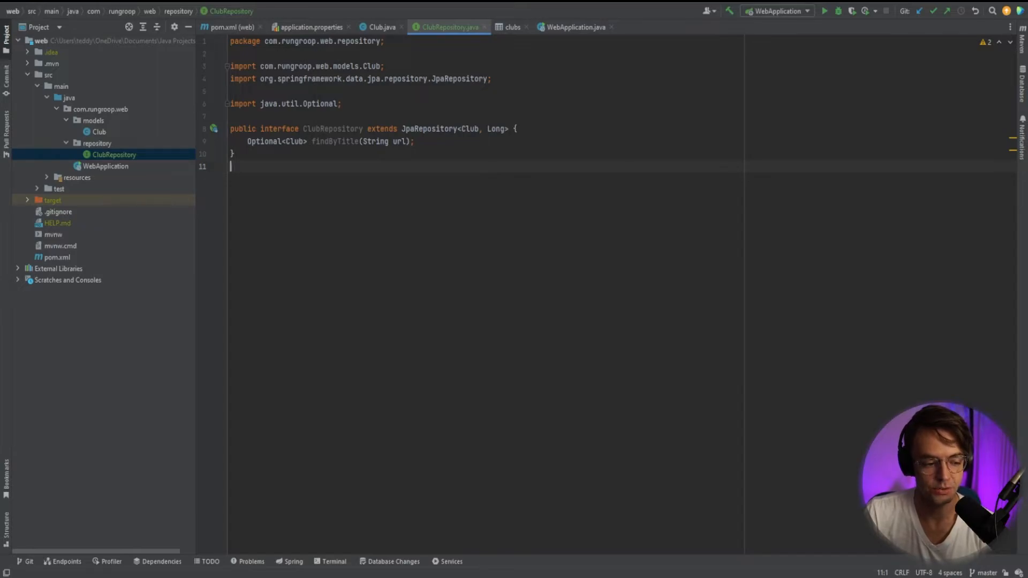
pyautogui.moveTo(173, 293)
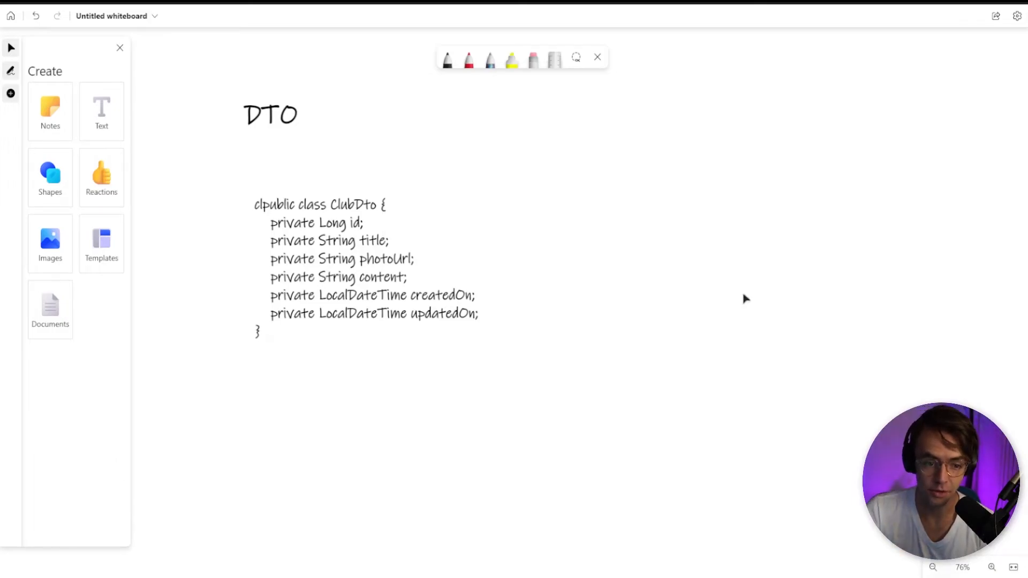
pyautogui.moveTo(739, 289)
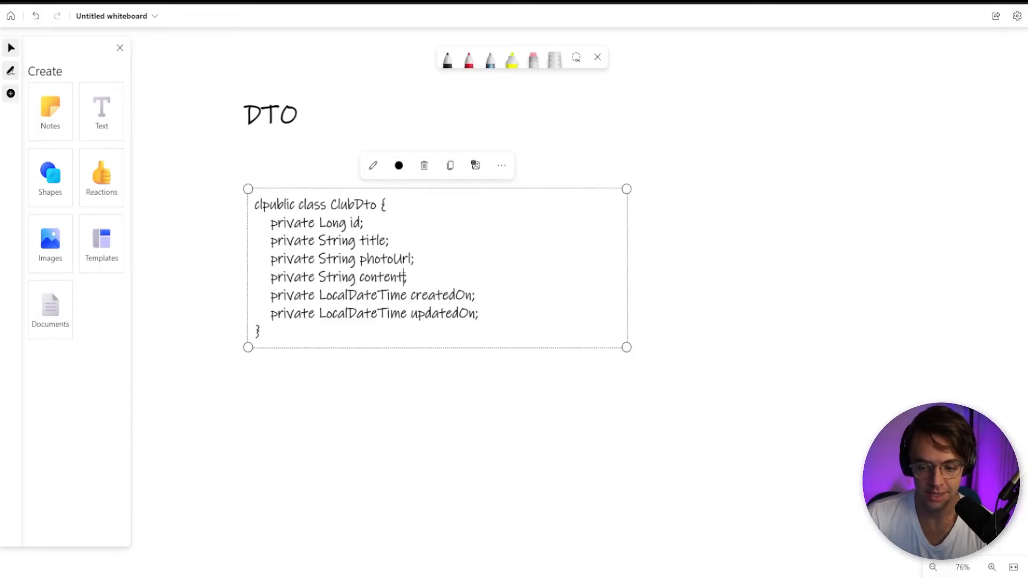
# Step: Add a 'private String password;' line after the content field in the class note
pyautogui.press('Enter')
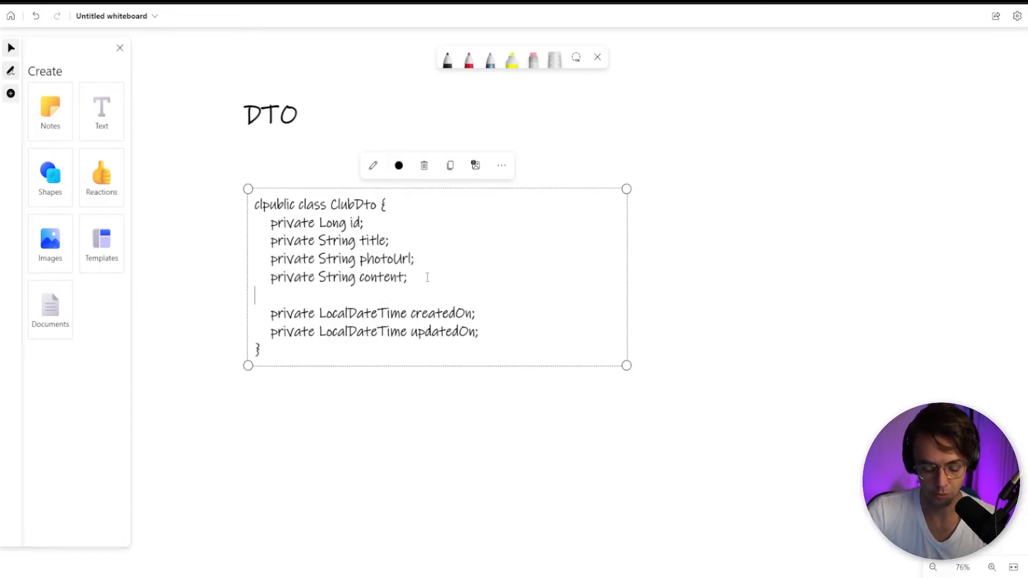
pyautogui.write('PR')
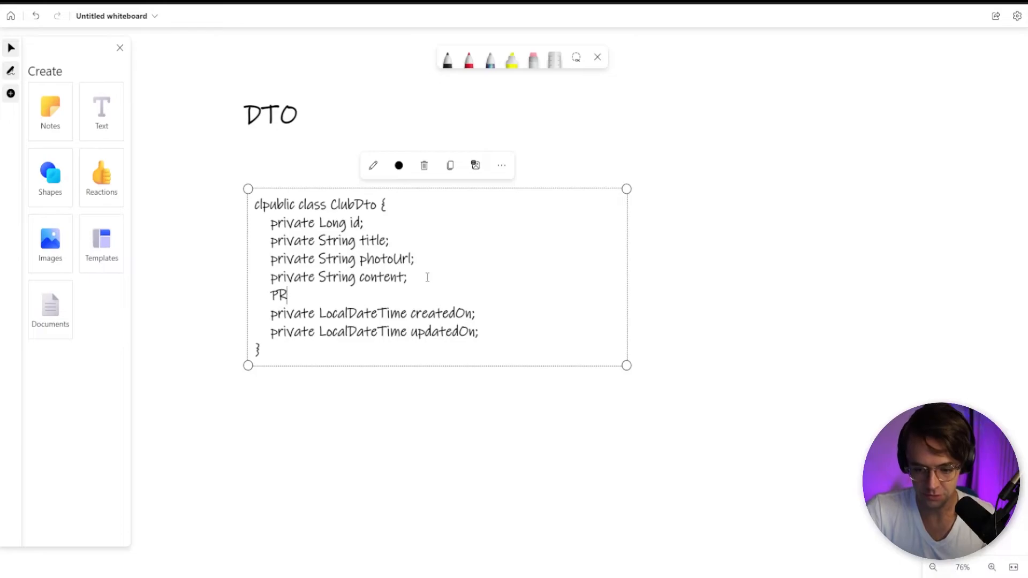
pyautogui.press('Backspace')
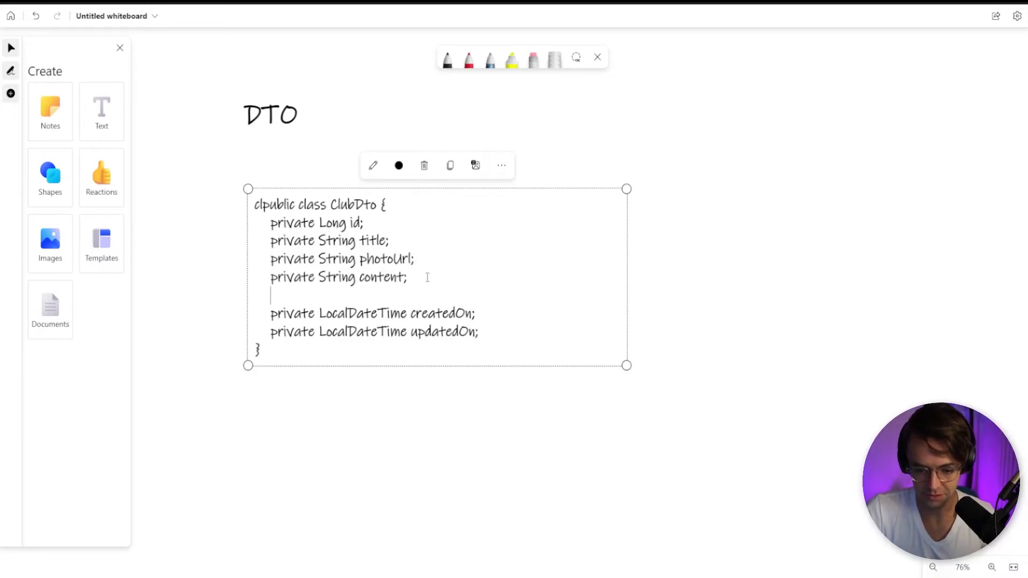
pyautogui.write('private')
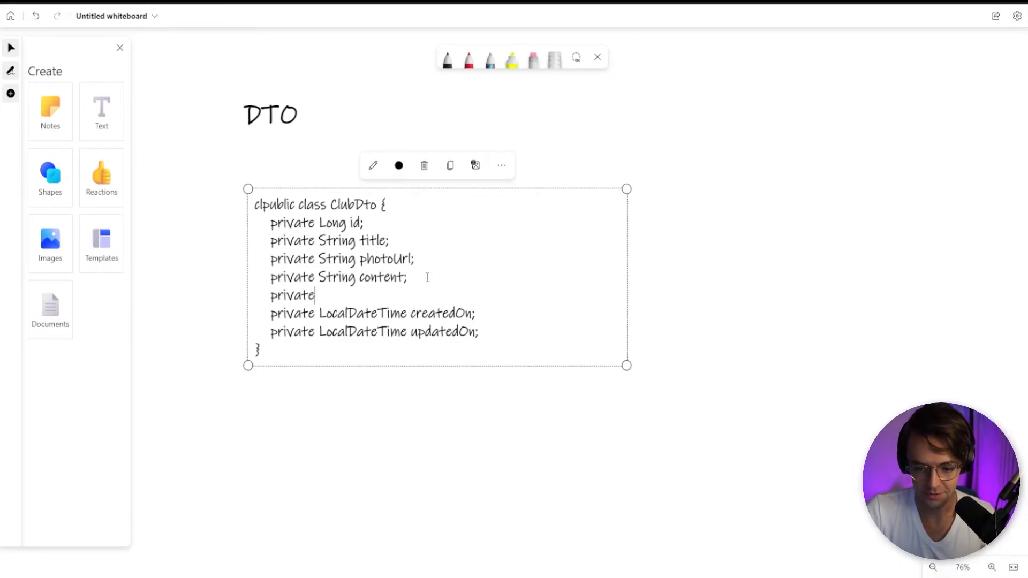
pyautogui.write('String password;')
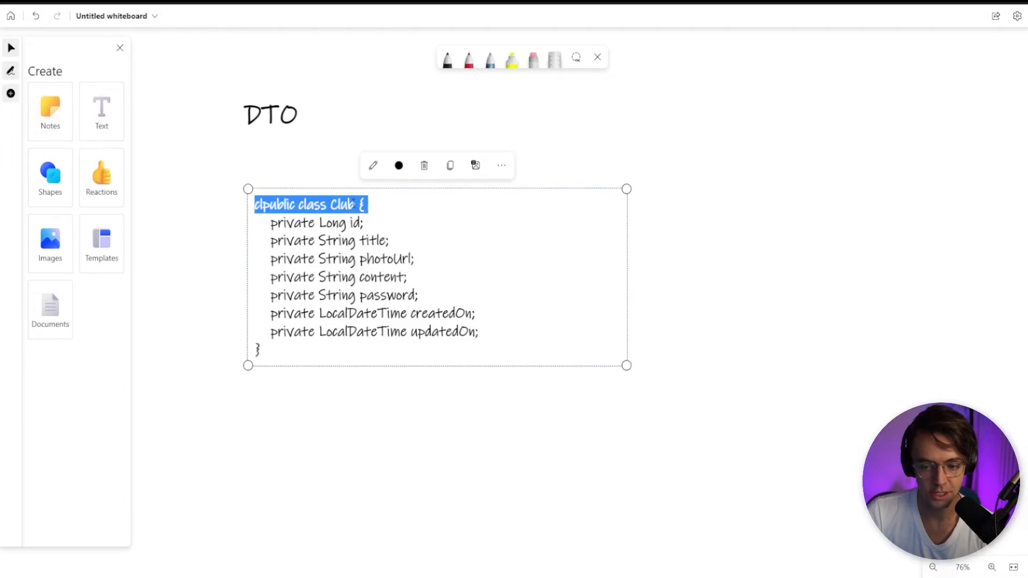
# Step: Delete the password line and rename the class note to ClubDto
pyautogui.click(423, 295)
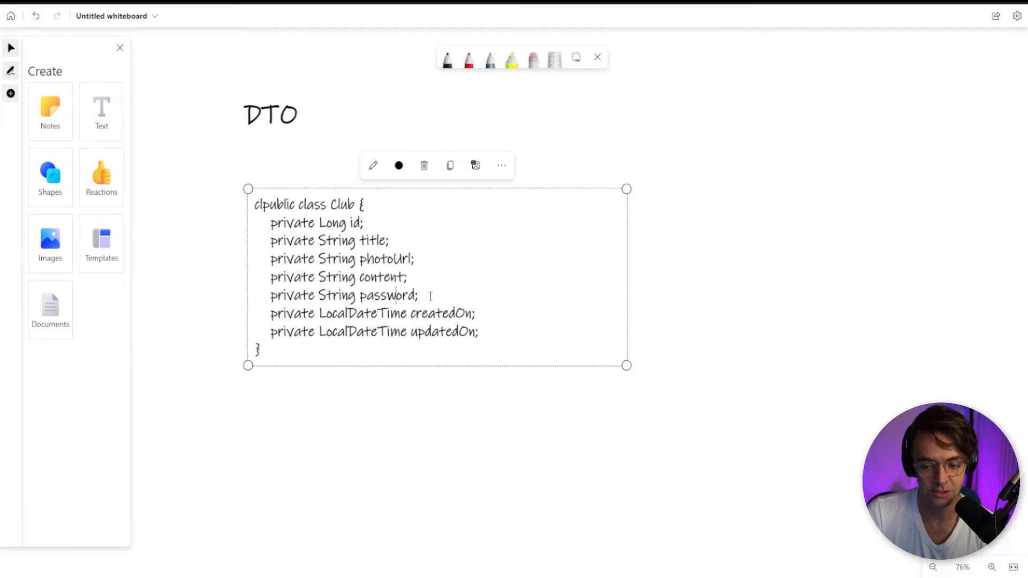
pyautogui.doubleClick(337, 295)
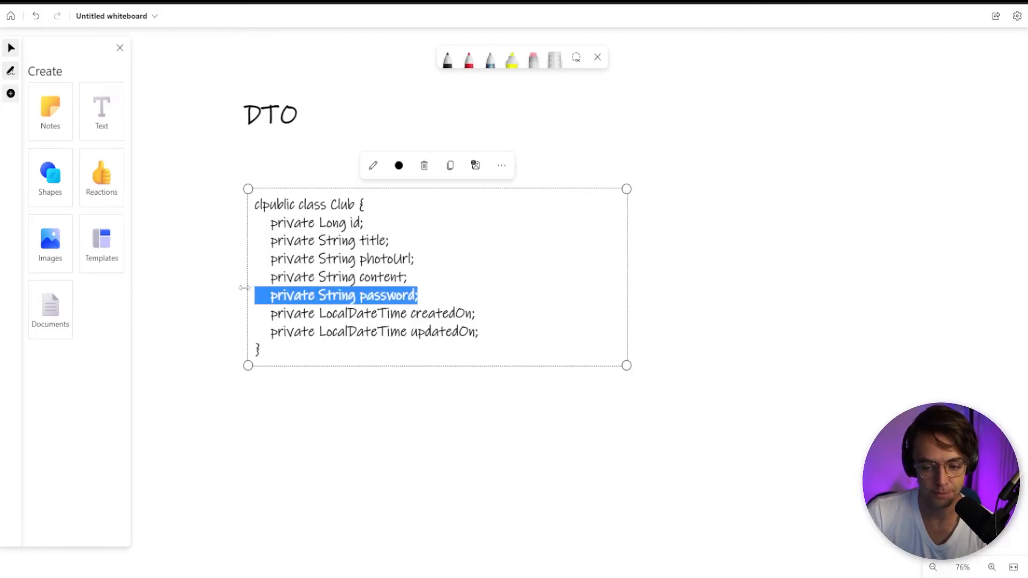
pyautogui.press('Delete')
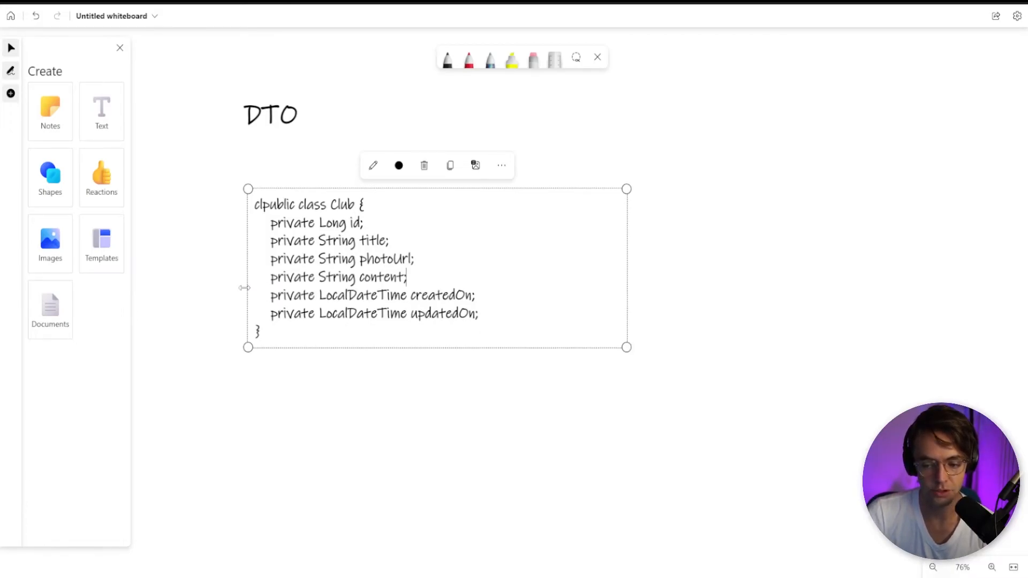
pyautogui.write('Dto')
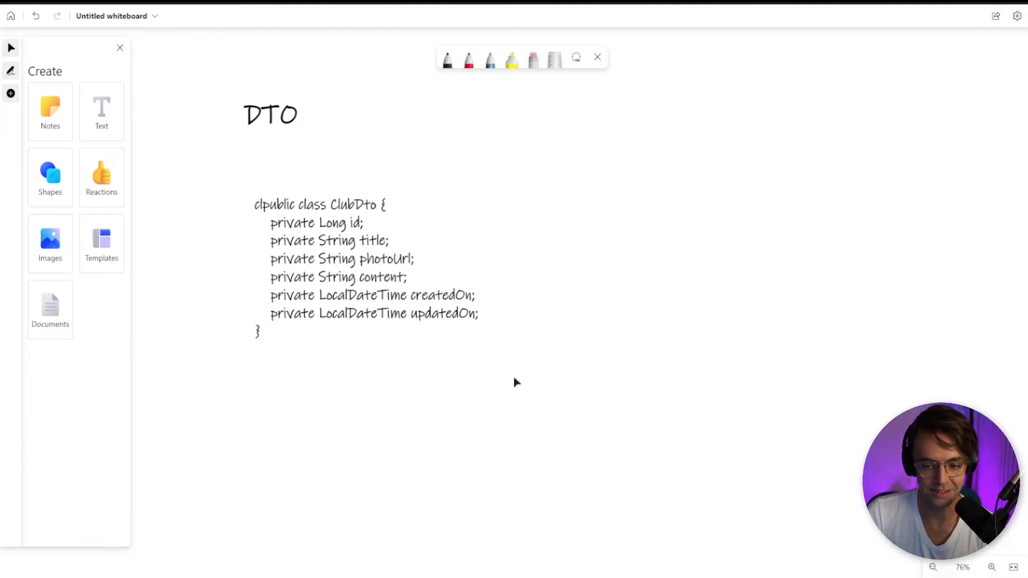
pyautogui.moveTo(274, 571)
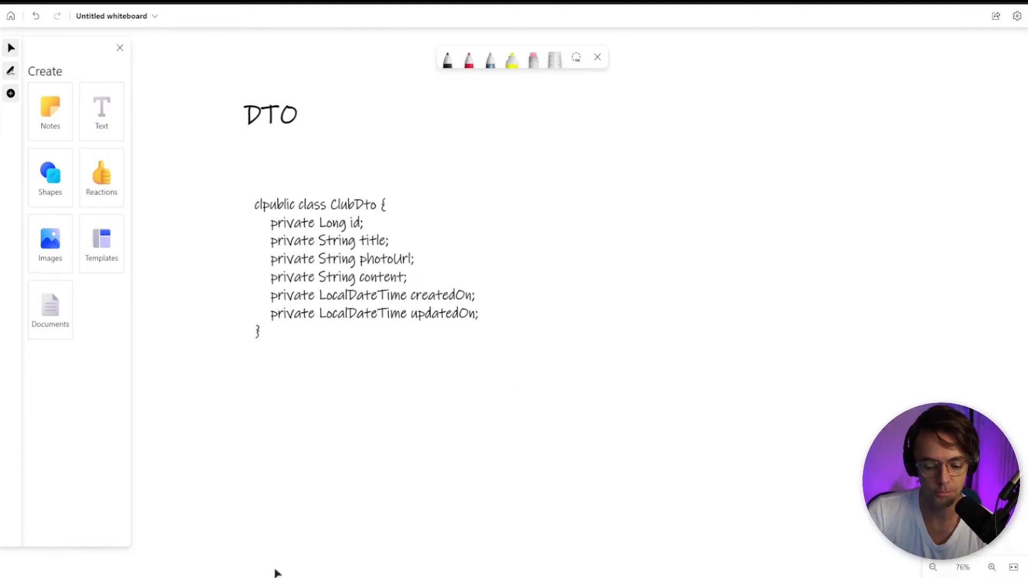
pyautogui.moveTo(342, 155)
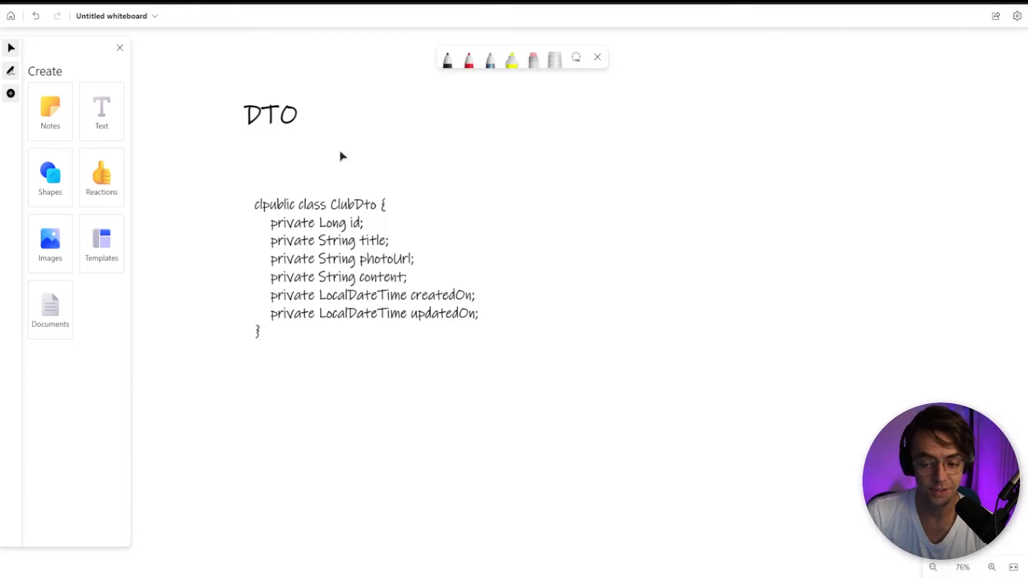
pyautogui.moveTo(370, 189)
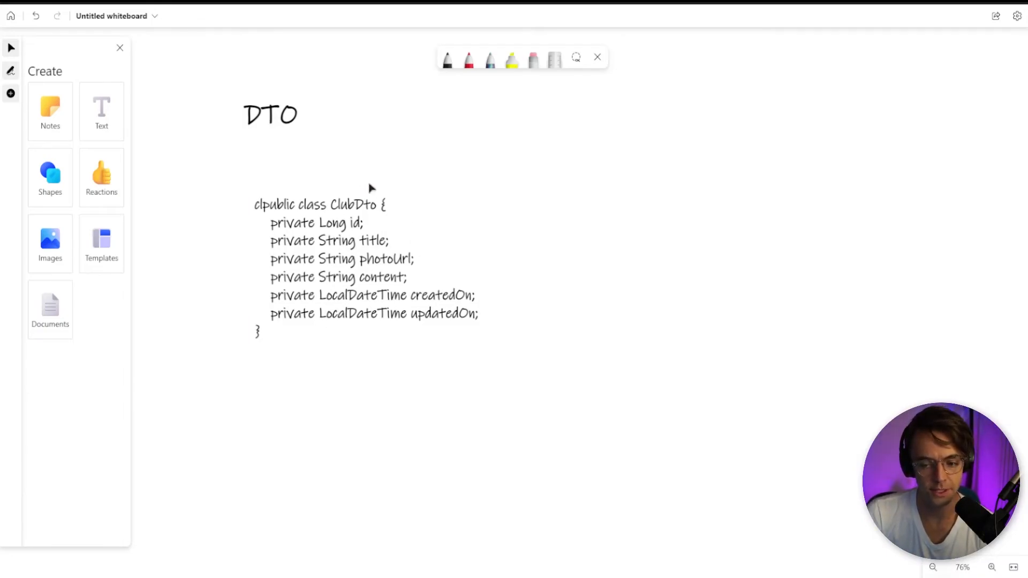
pyautogui.moveTo(207, 289)
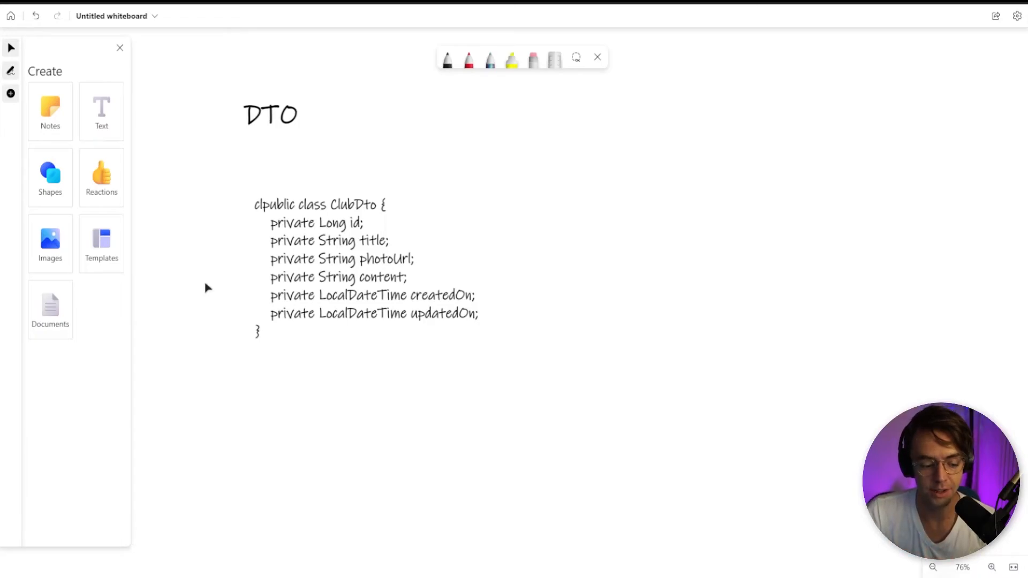
pyautogui.moveTo(309, 313)
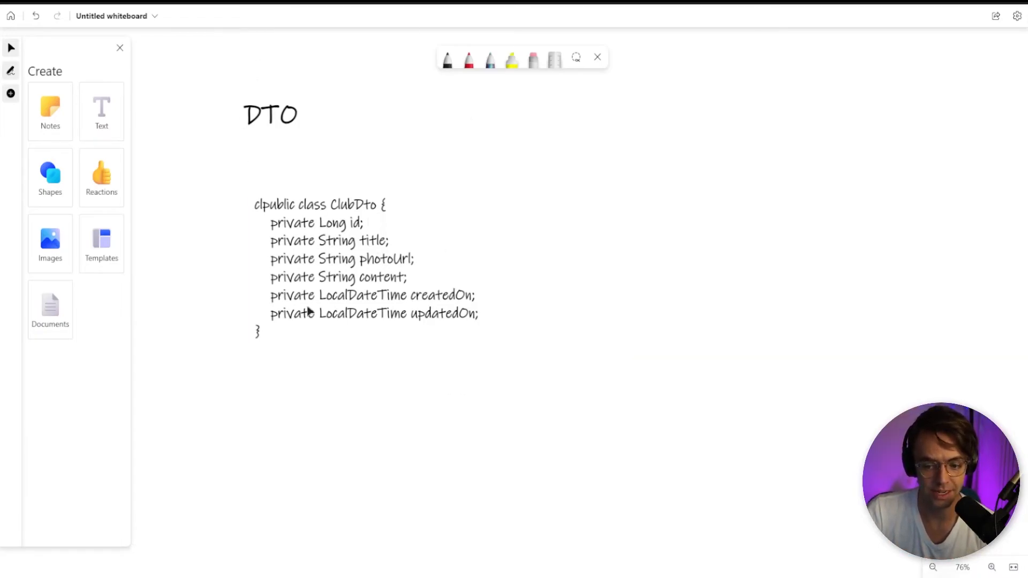
# Step: Select and then deselect the ClubDto note on the whiteboard
pyautogui.click(450, 278)
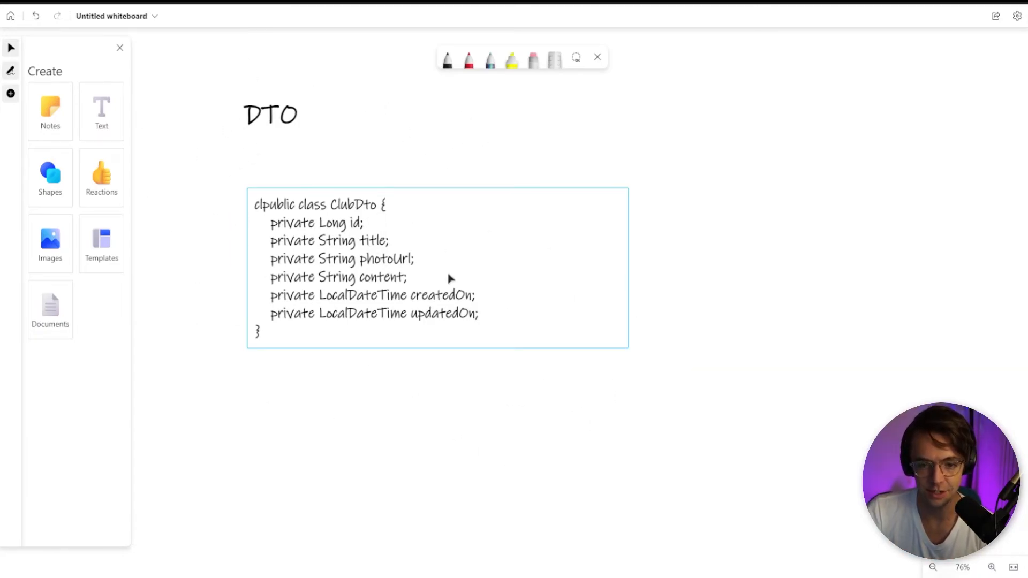
pyautogui.click(554, 420)
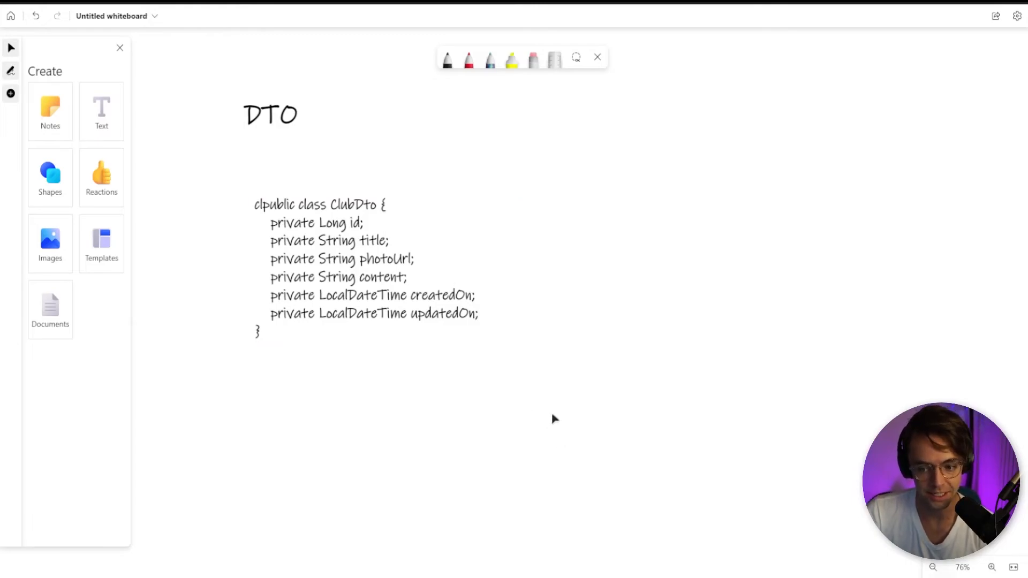
pyautogui.moveTo(275, 539)
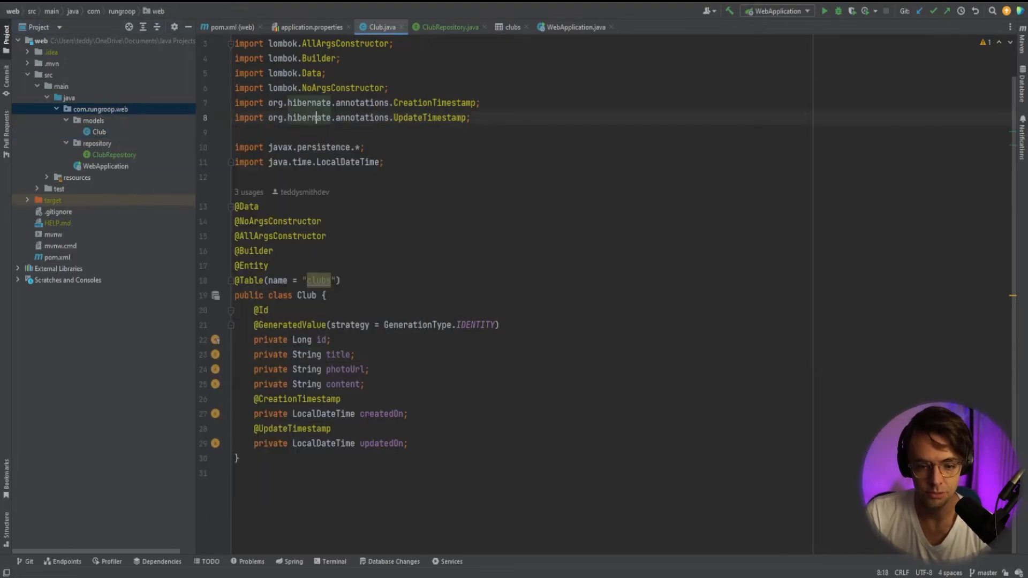
# Step: Create a dto package under com.rungroop.web holding an empty ClubDto class
pyautogui.rightClick(94, 109)
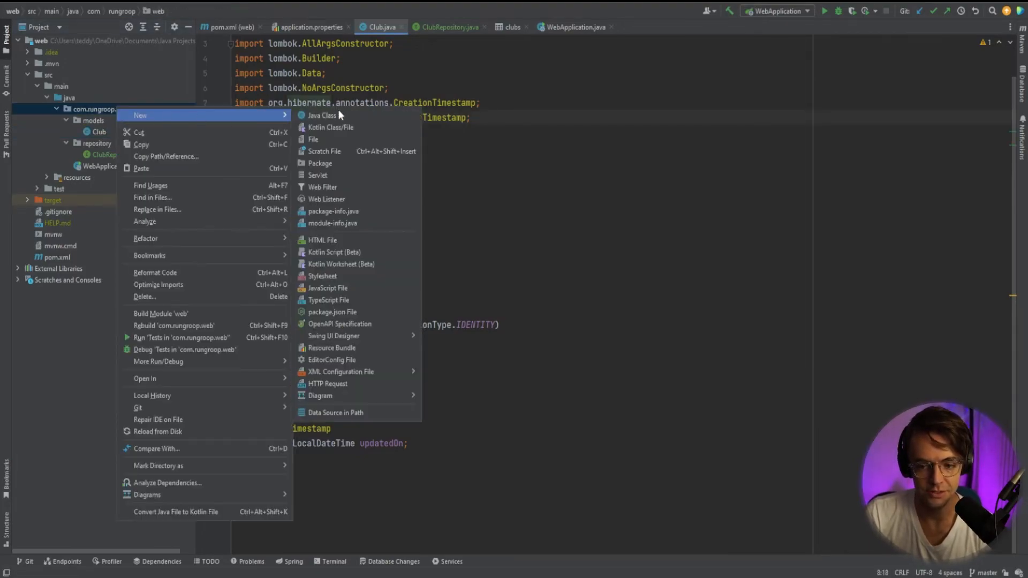
pyautogui.click(320, 163)
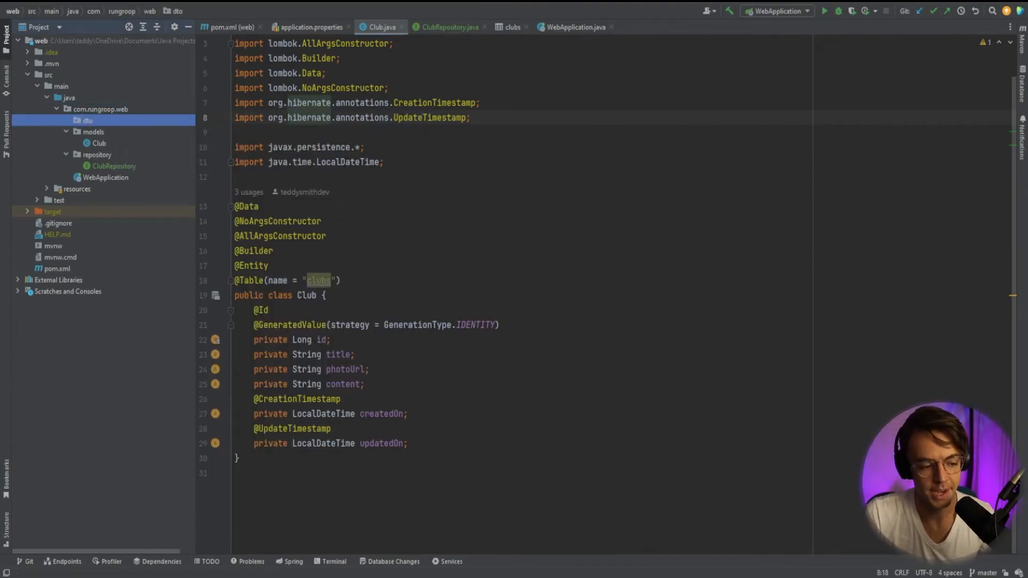
pyautogui.rightClick(88, 120)
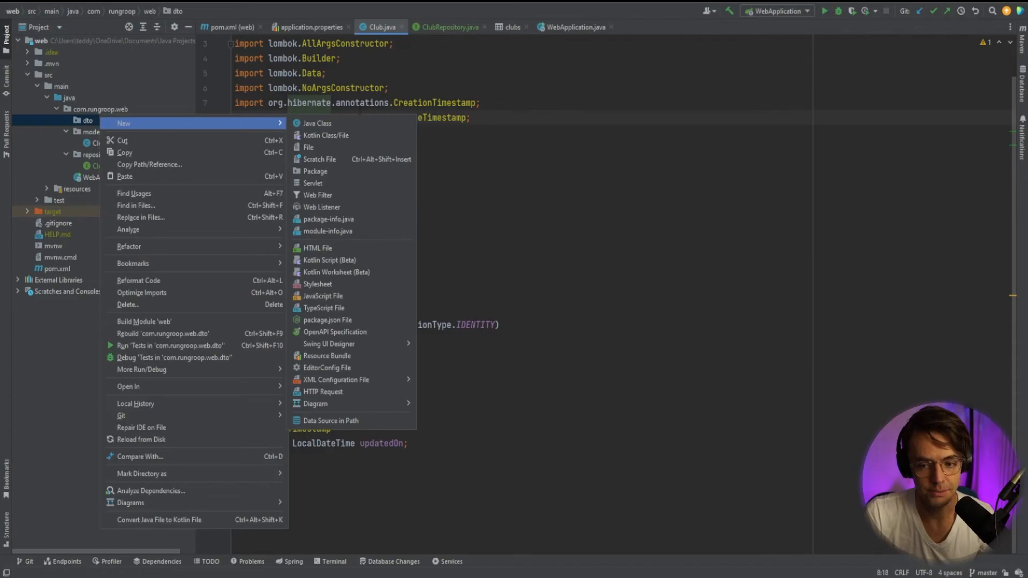
pyautogui.click(317, 124)
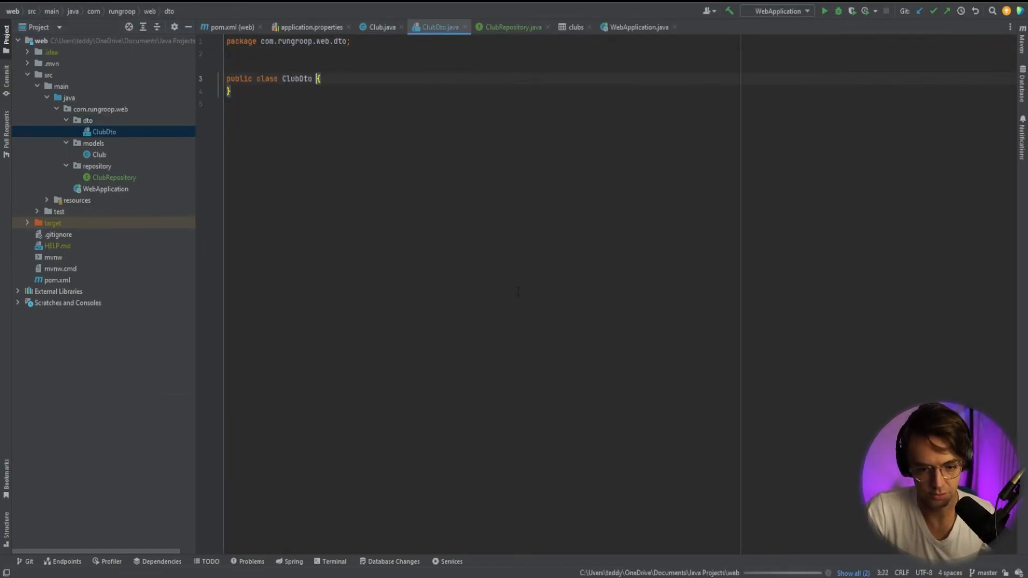
pyautogui.click(99, 154)
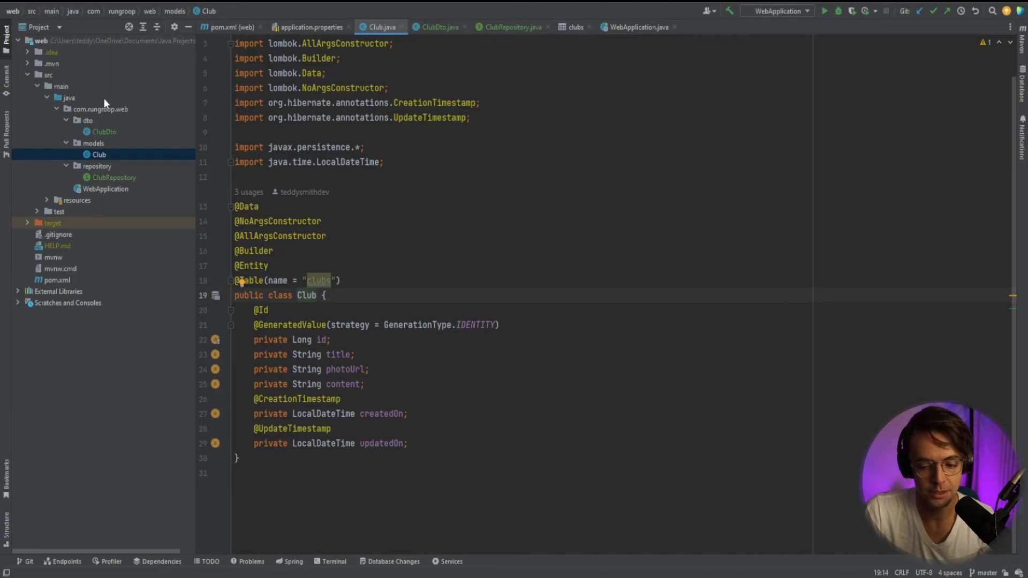
pyautogui.moveTo(184, 254)
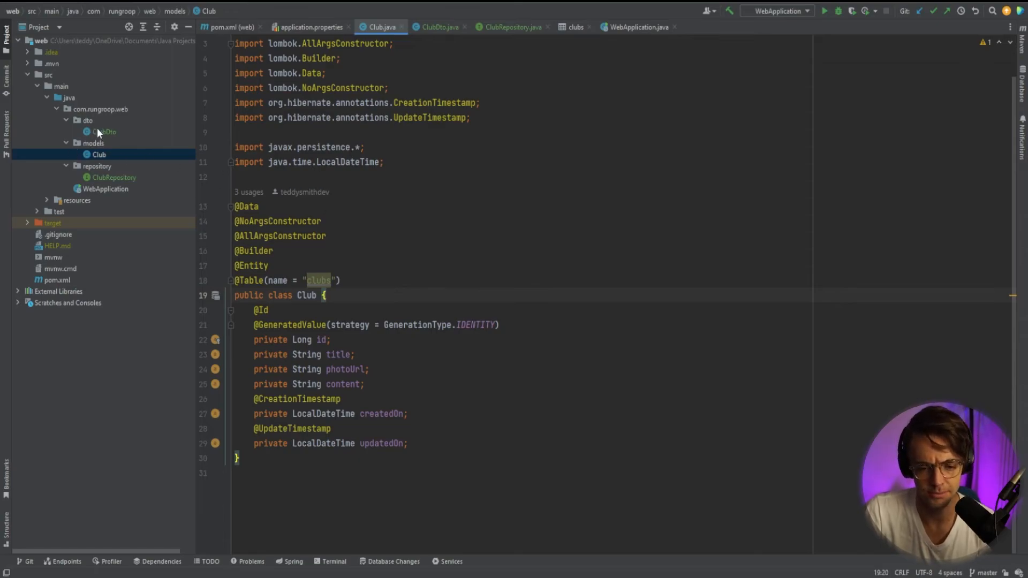
pyautogui.click(104, 132)
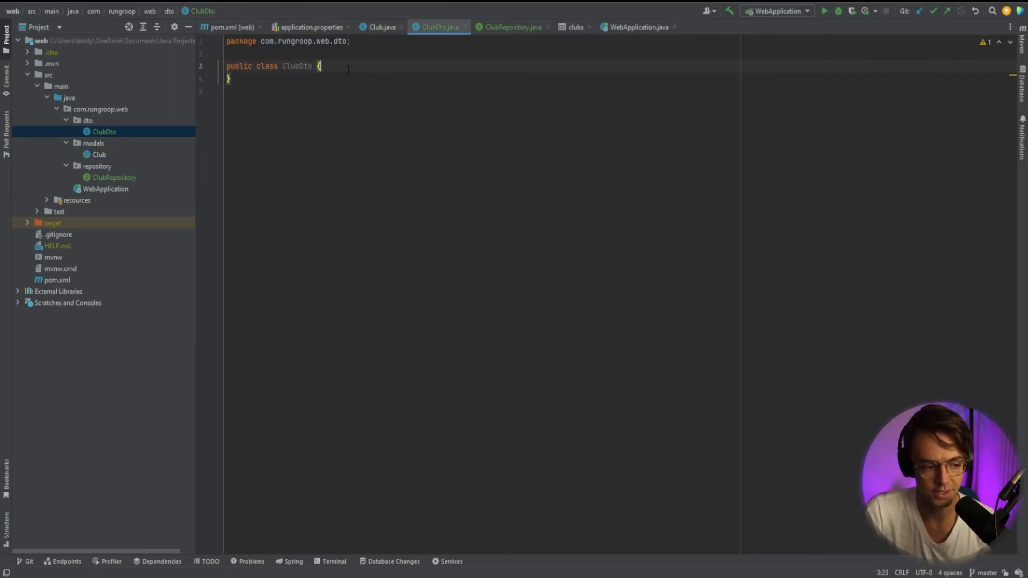
pyautogui.write('@Data')
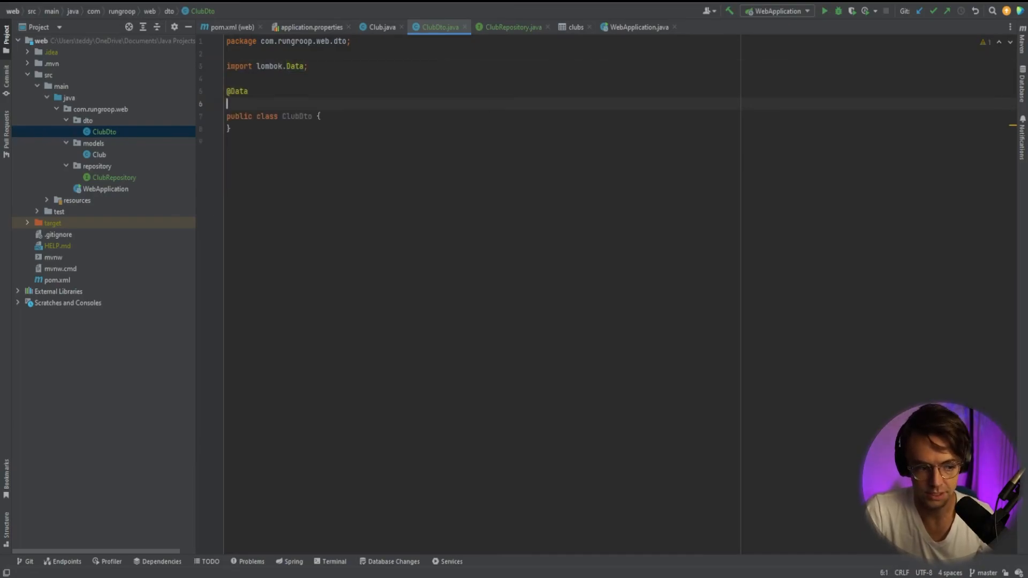
pyautogui.write('@Builder')
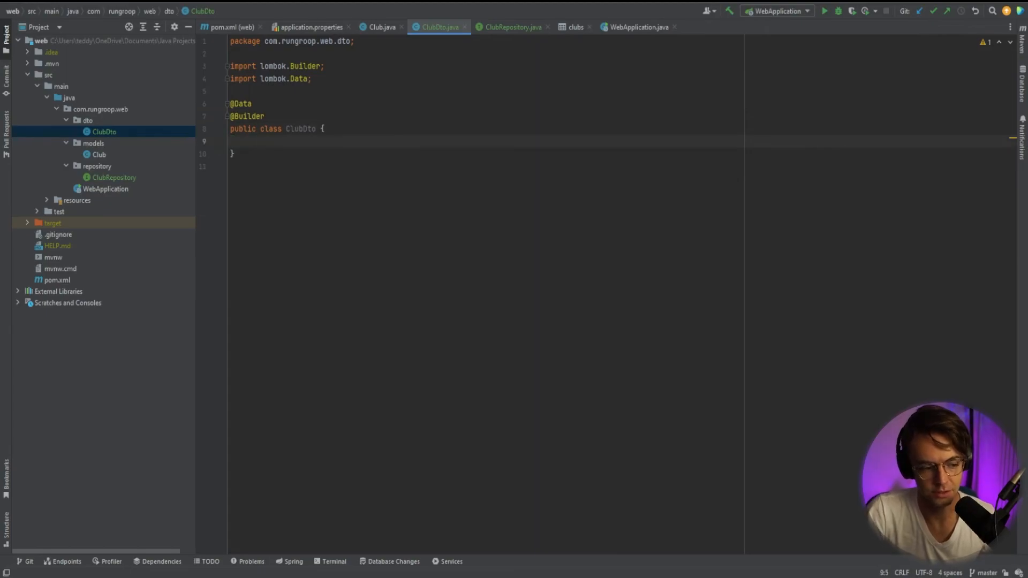
pyautogui.click(381, 27)
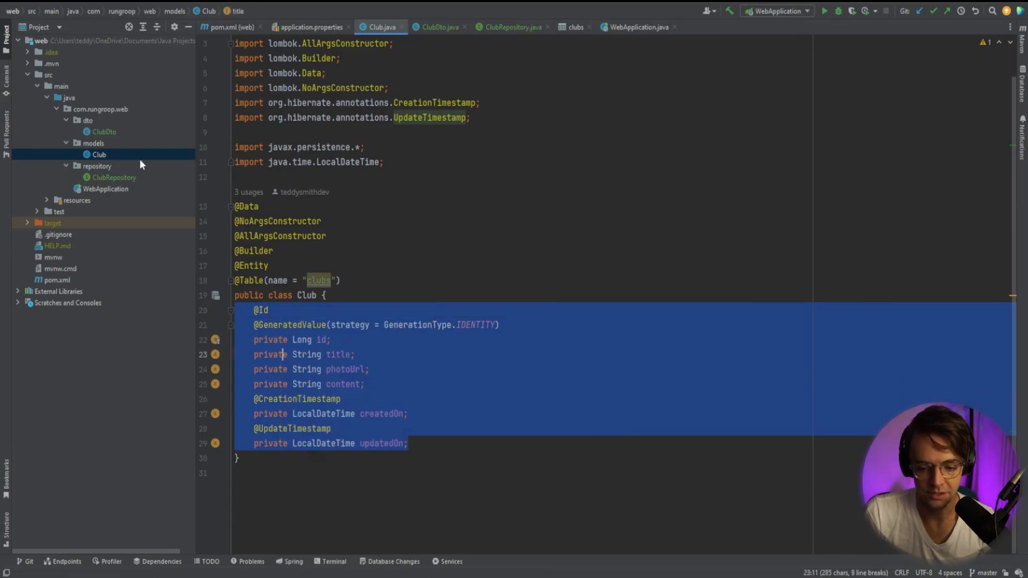
pyautogui.click(437, 27)
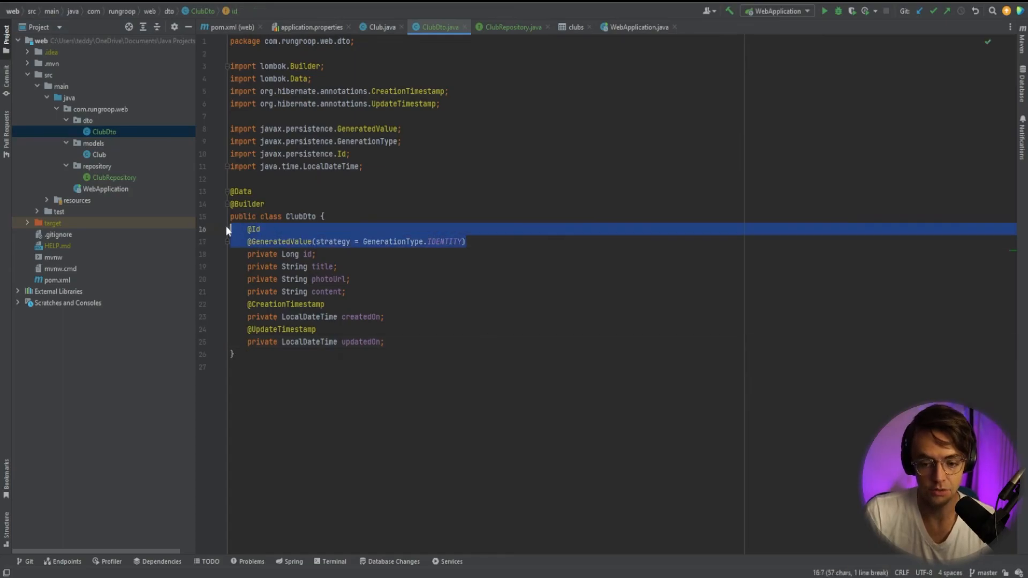
pyautogui.press('Delete')
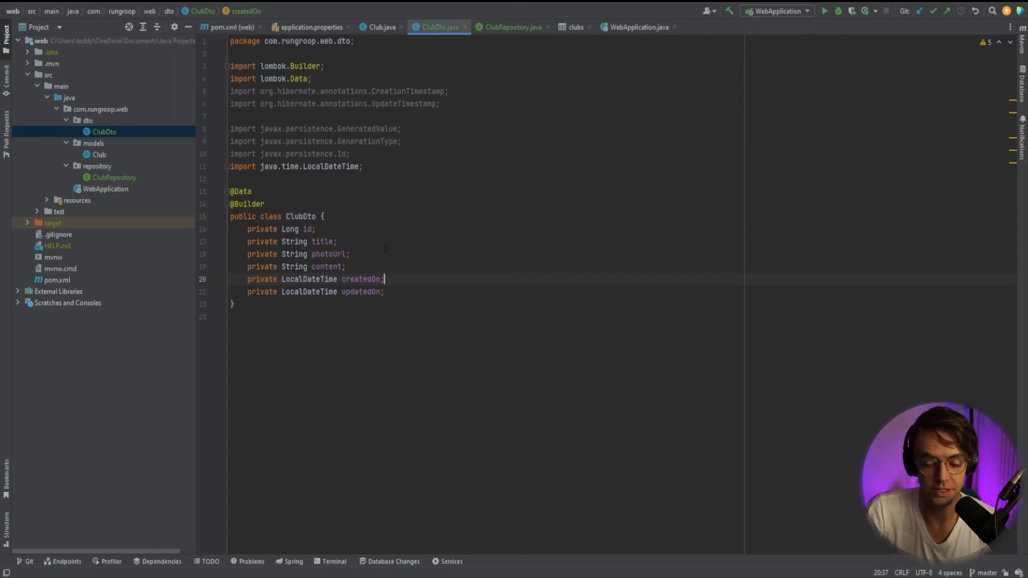
pyautogui.click(345, 266)
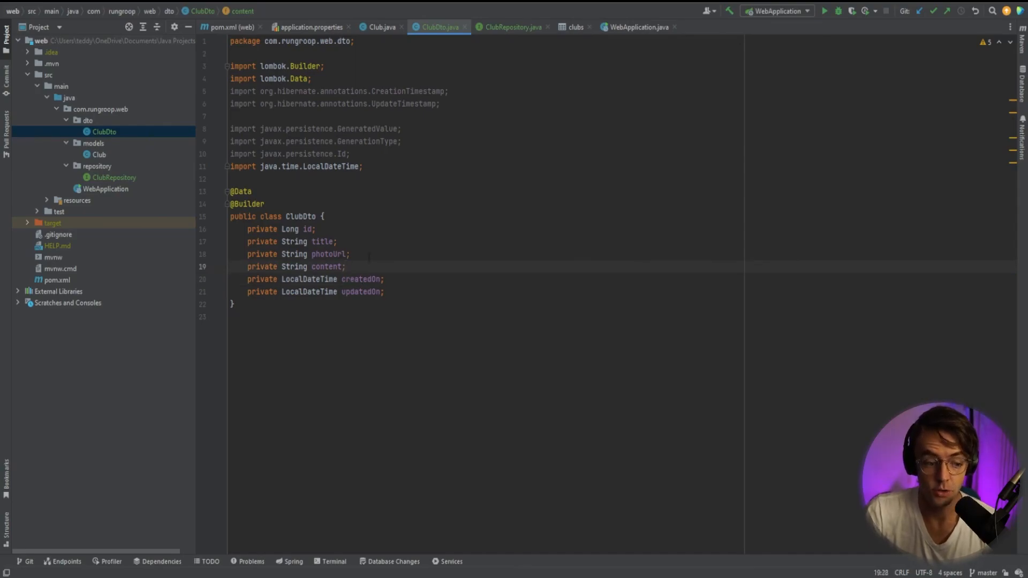